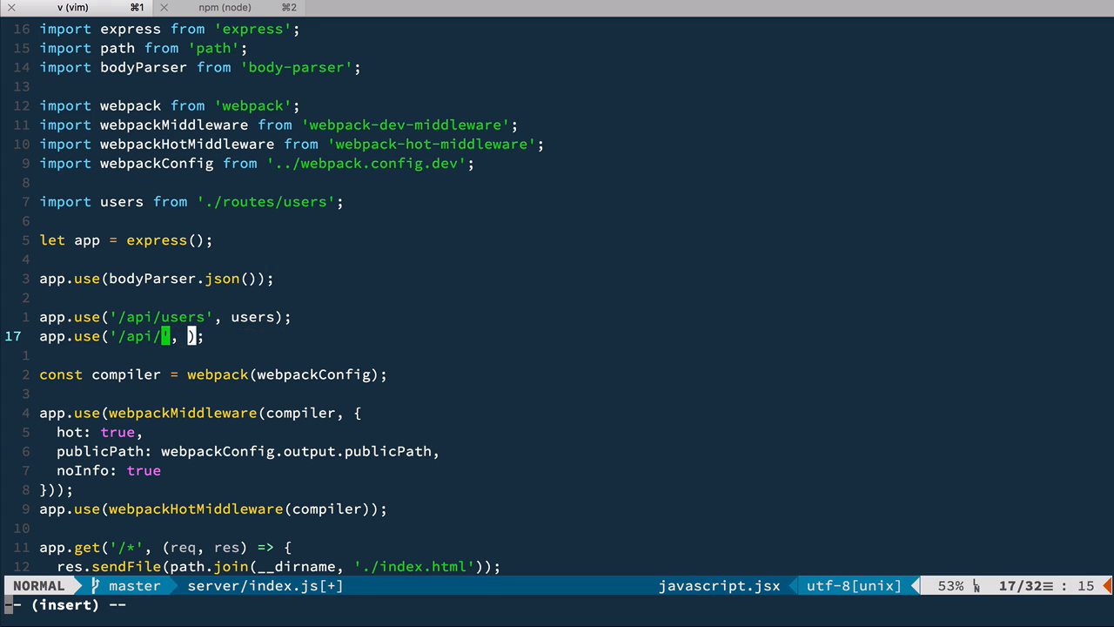
- Mount the auth router at /api/auth in server/index.js, save, and start opening the routes file
type("auth")
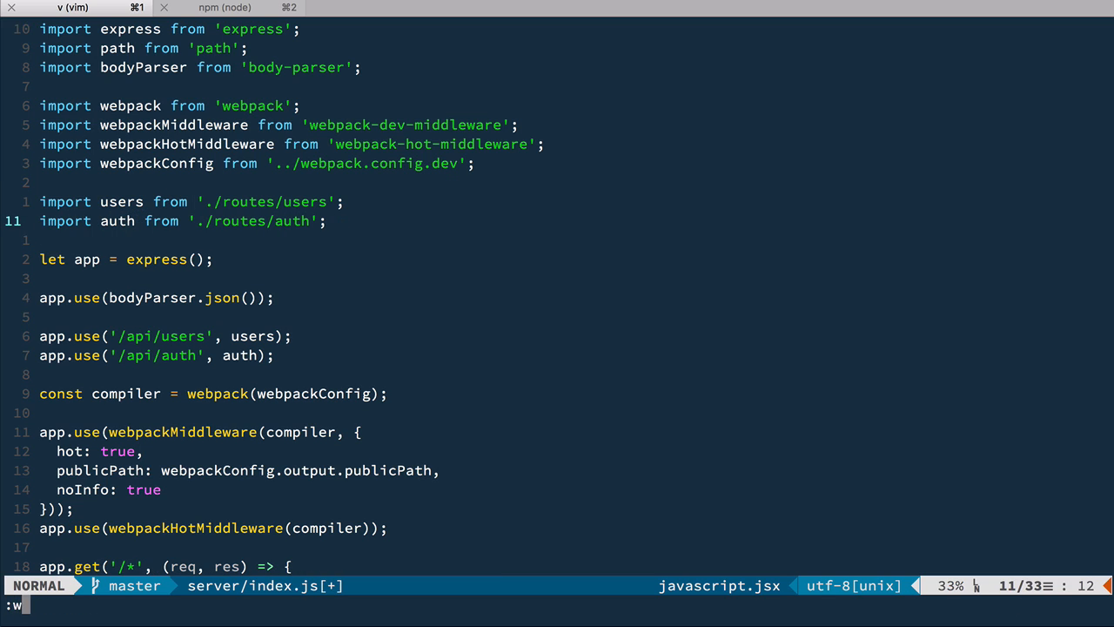
type(":e /Users/rem/blog/reddice/server")
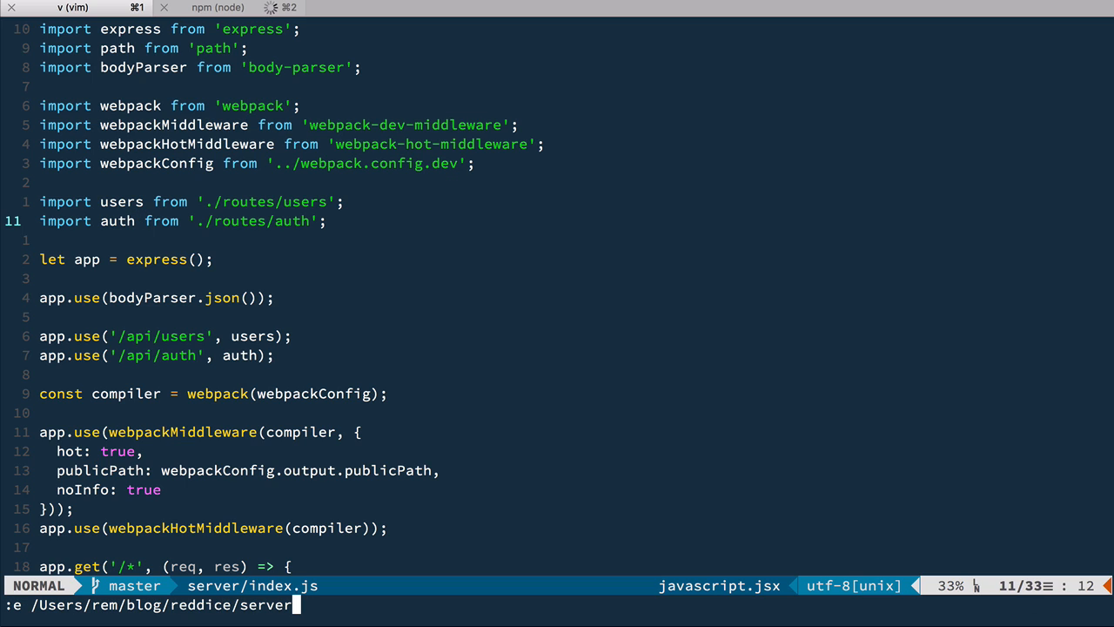
- Create routes/auth.js with a router.post('/') handler destructuring identifier and password from req.body
type("routes/auth.js")
type("router.post('/', (re")
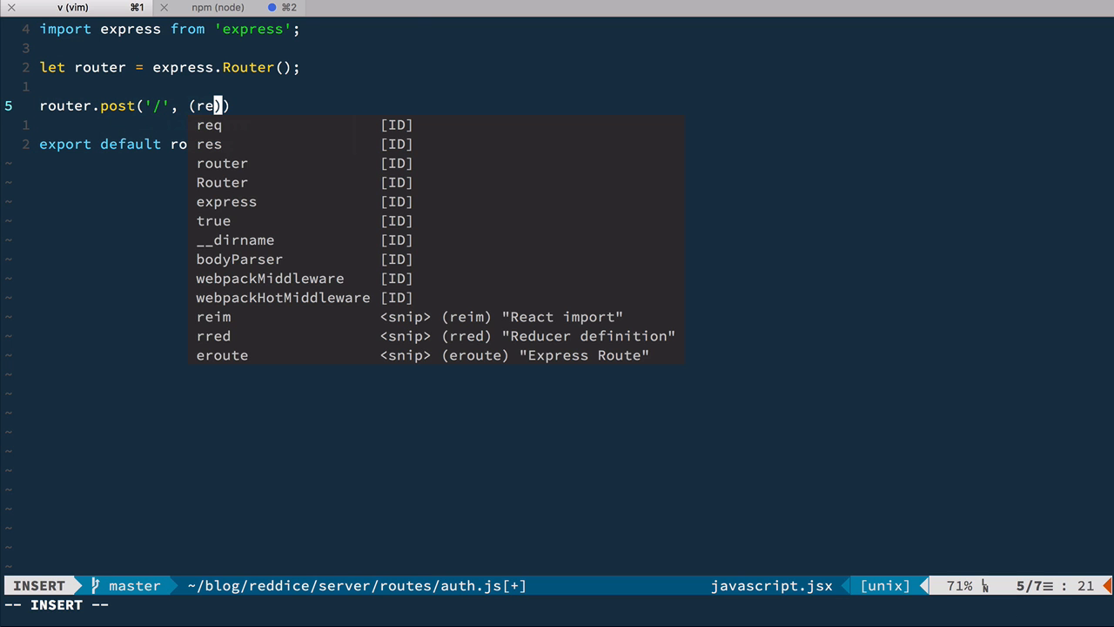
type("q, res)")
type("const {  ")
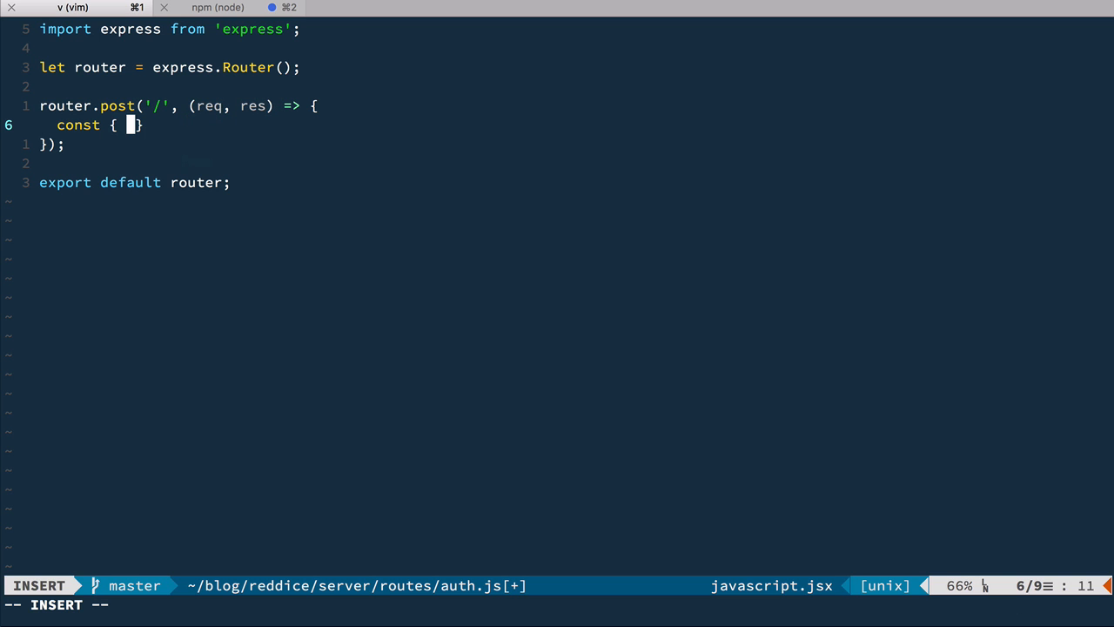
type("ide")
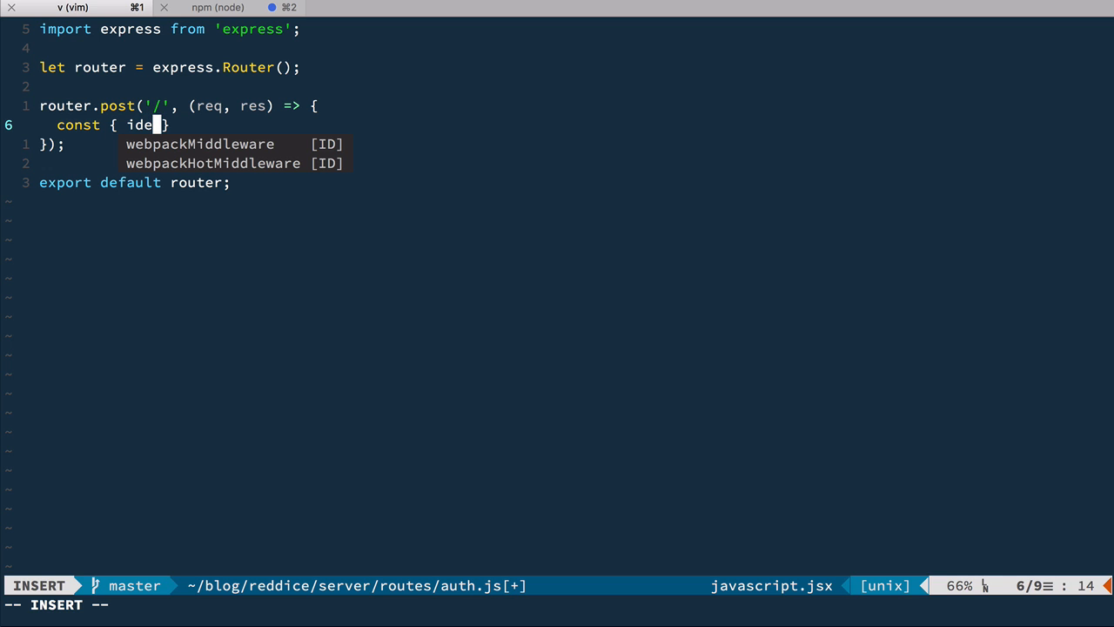
type("ntifier, pass")
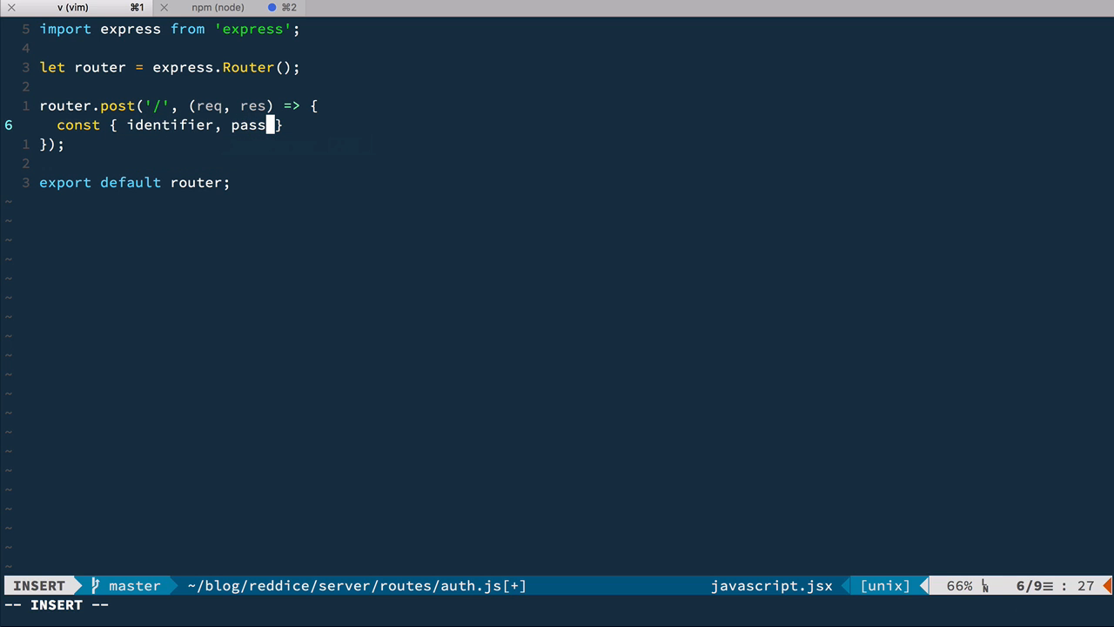
type("word } = req.")
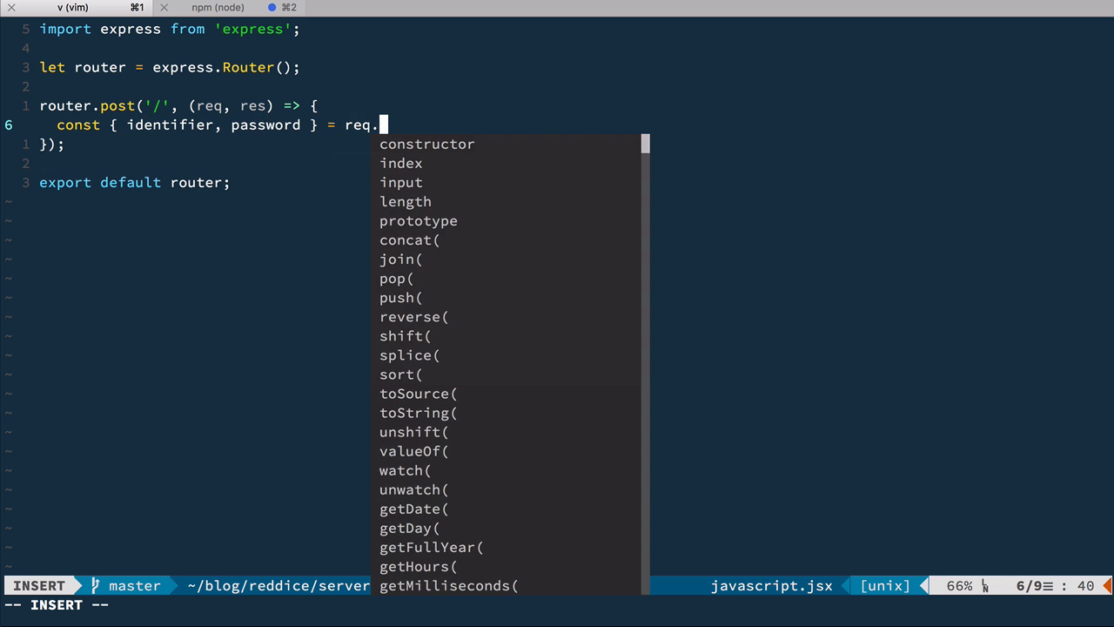
type("body;")
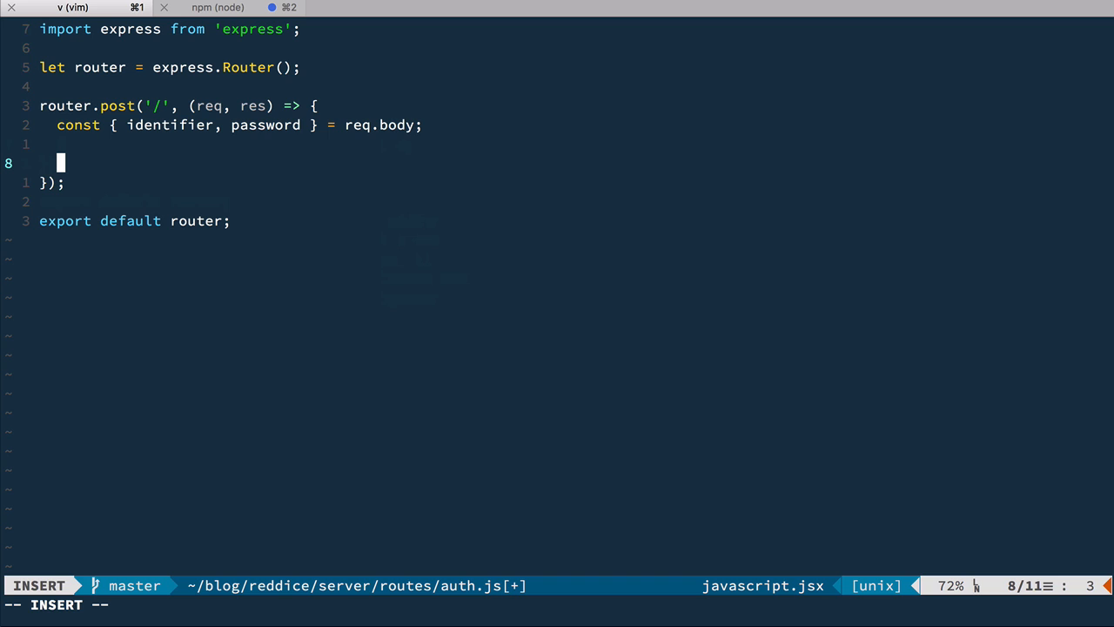
- Query User by username or email matching identifier, importing User from '../models/user'
type("User.query({})")
type("where: {")
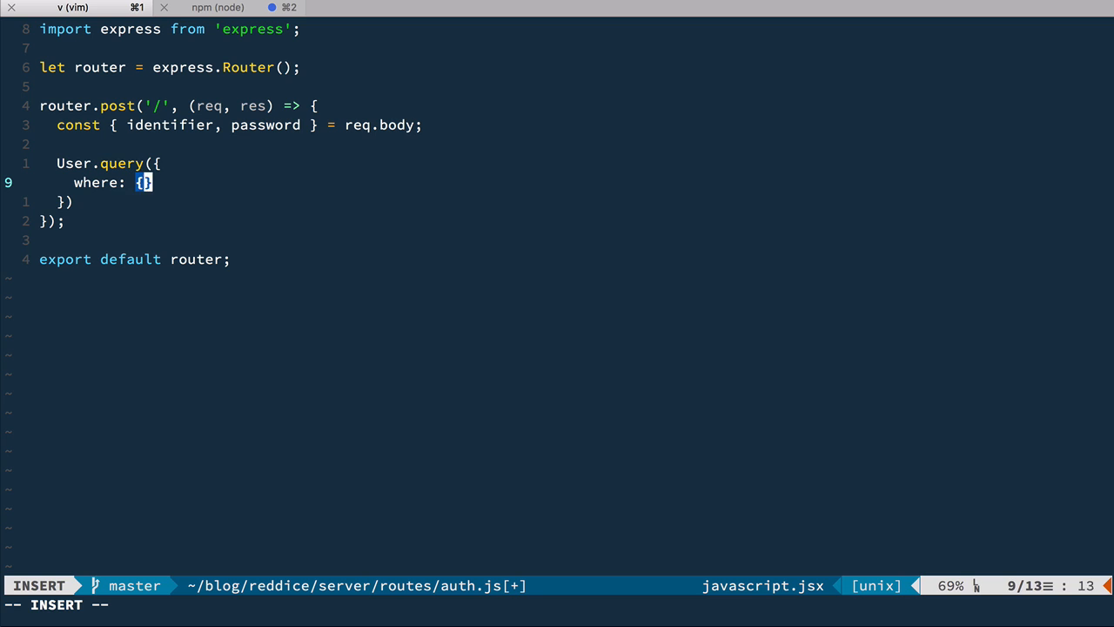
type("username:")
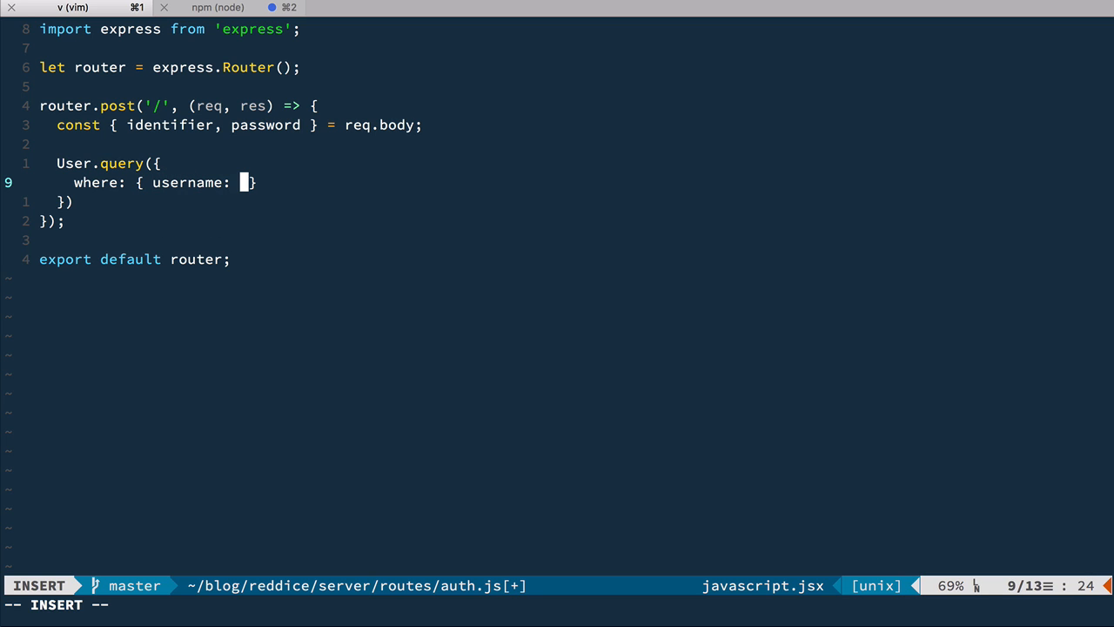
type("identifier")
type("import  from '';")
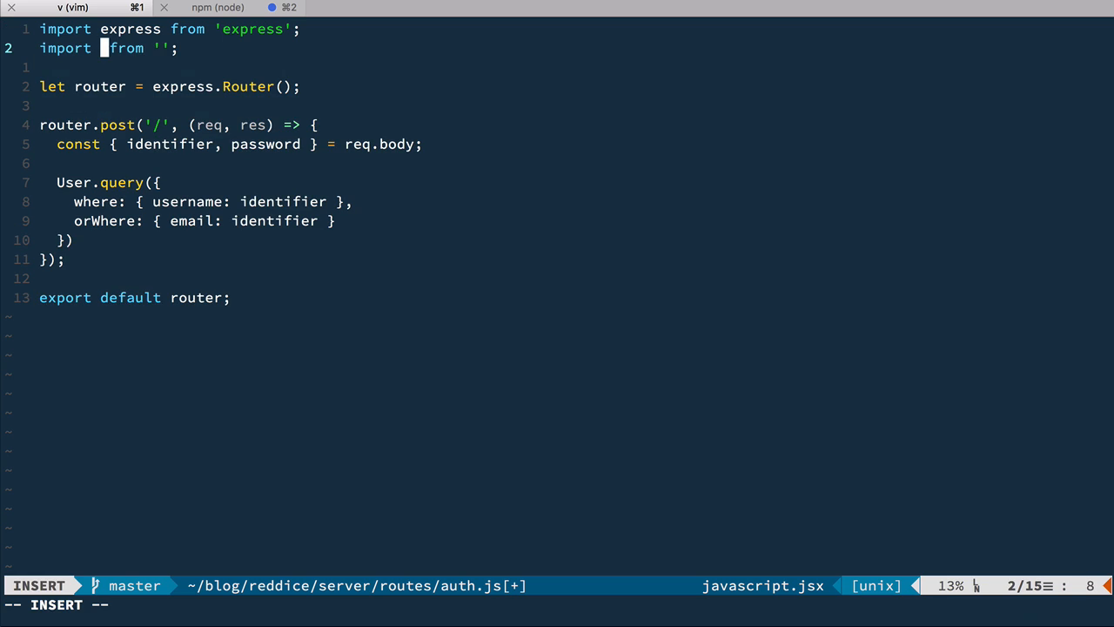
type("User")
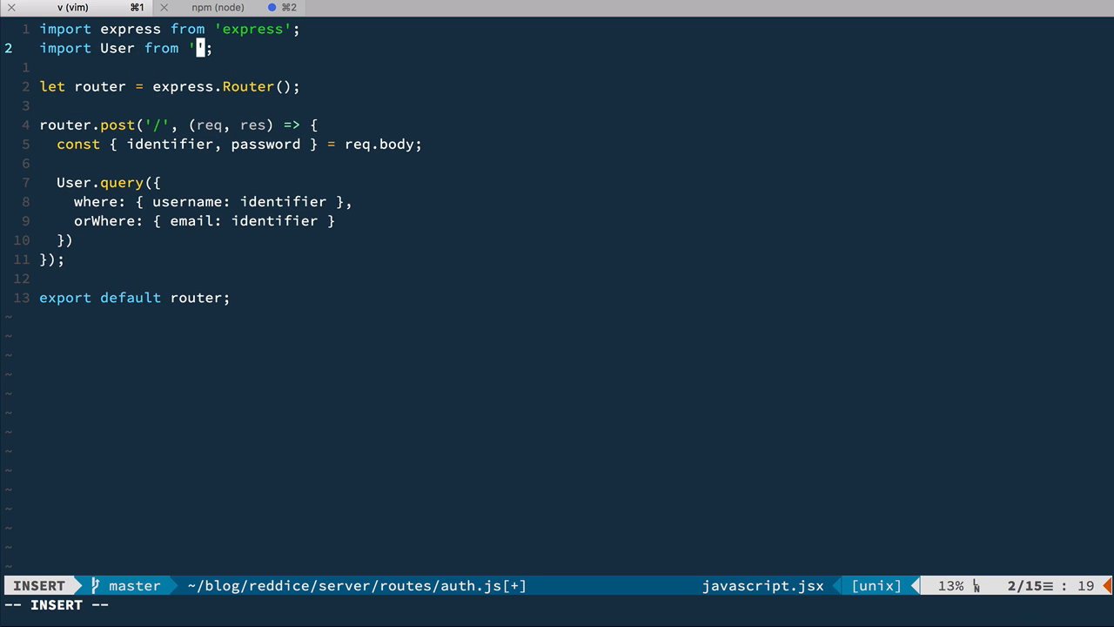
type("../models/user")
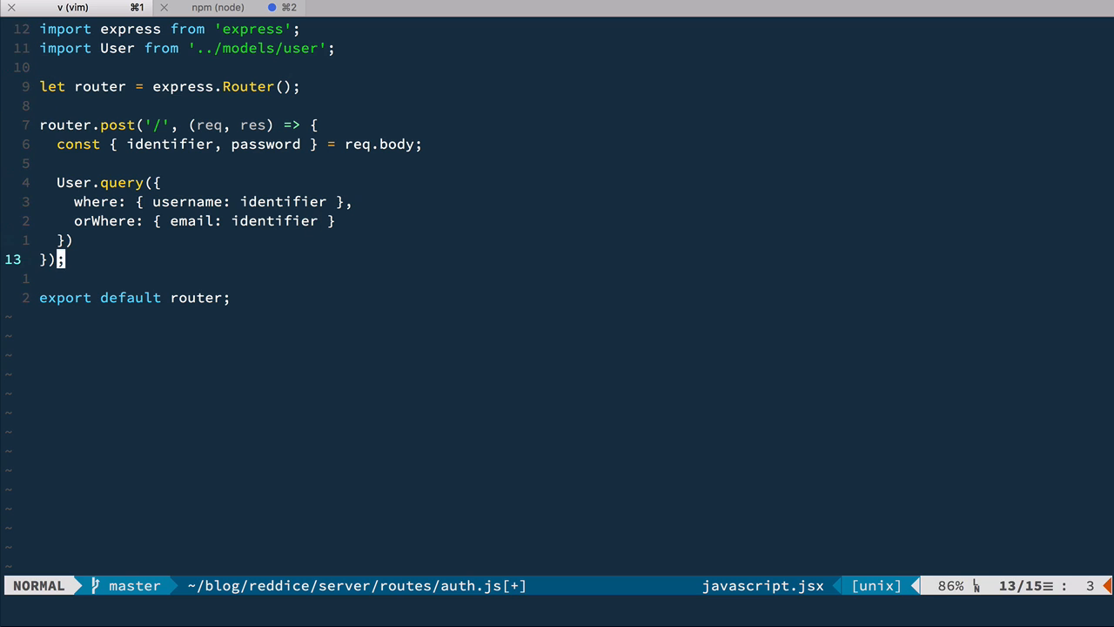
- Chain .fetch().then(user => ...) with an if (user) branch onto the User query
type(".fet")
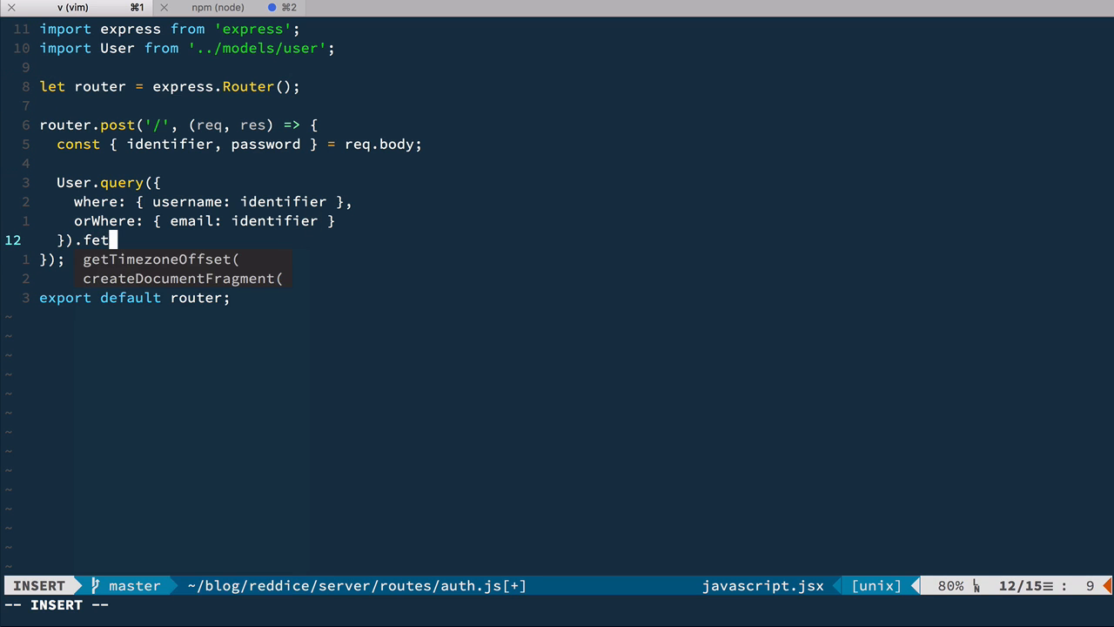
type("ch().then()")
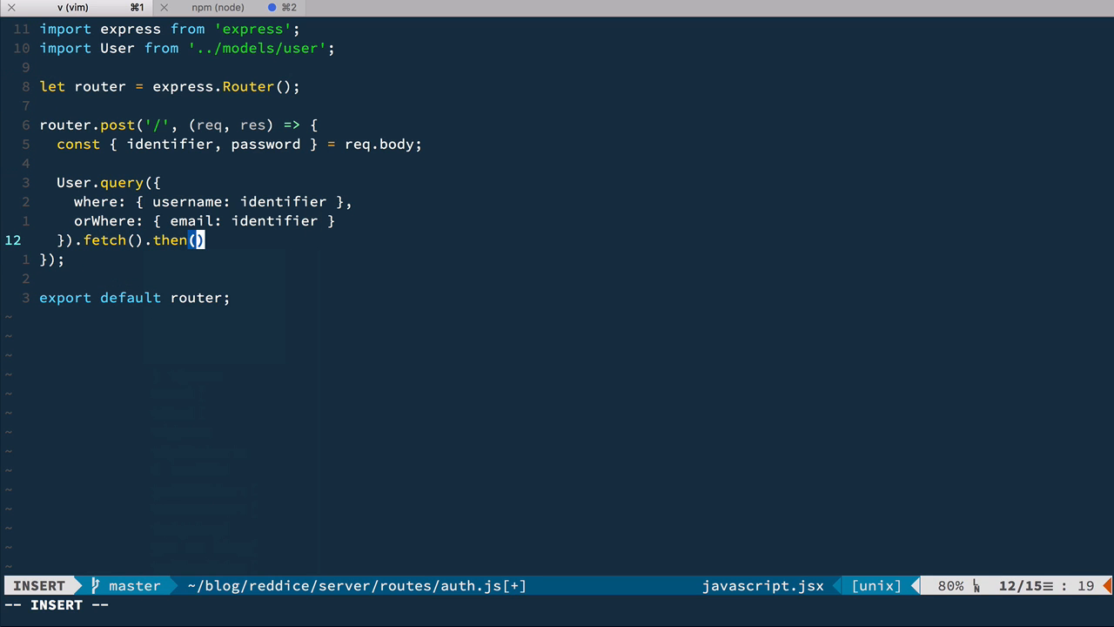
type("user => {")
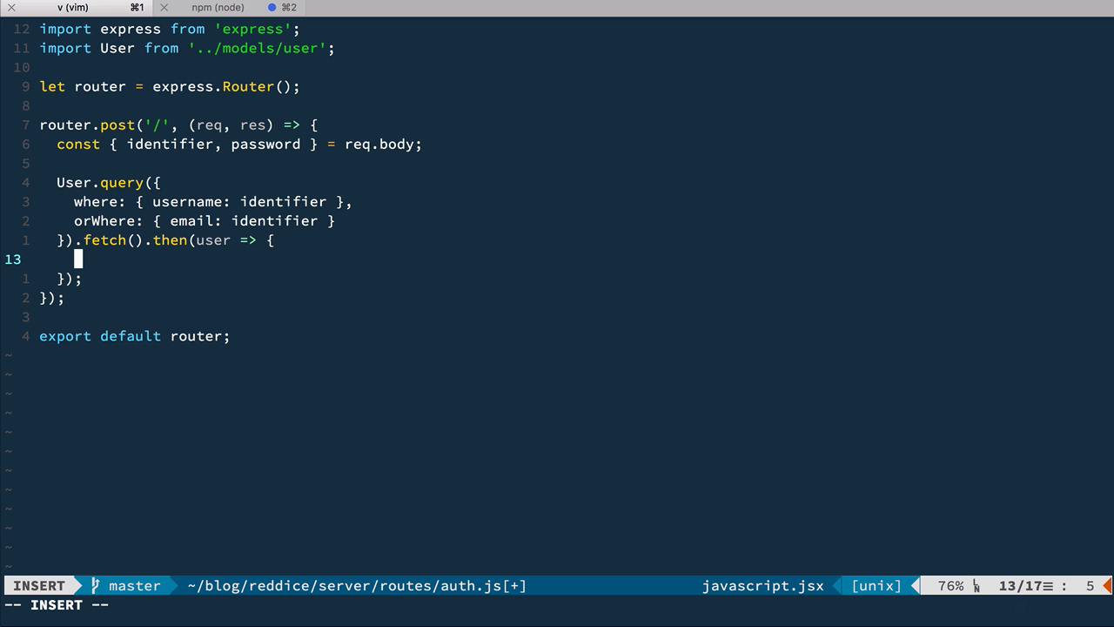
type("if (user) {")
type("} else {")
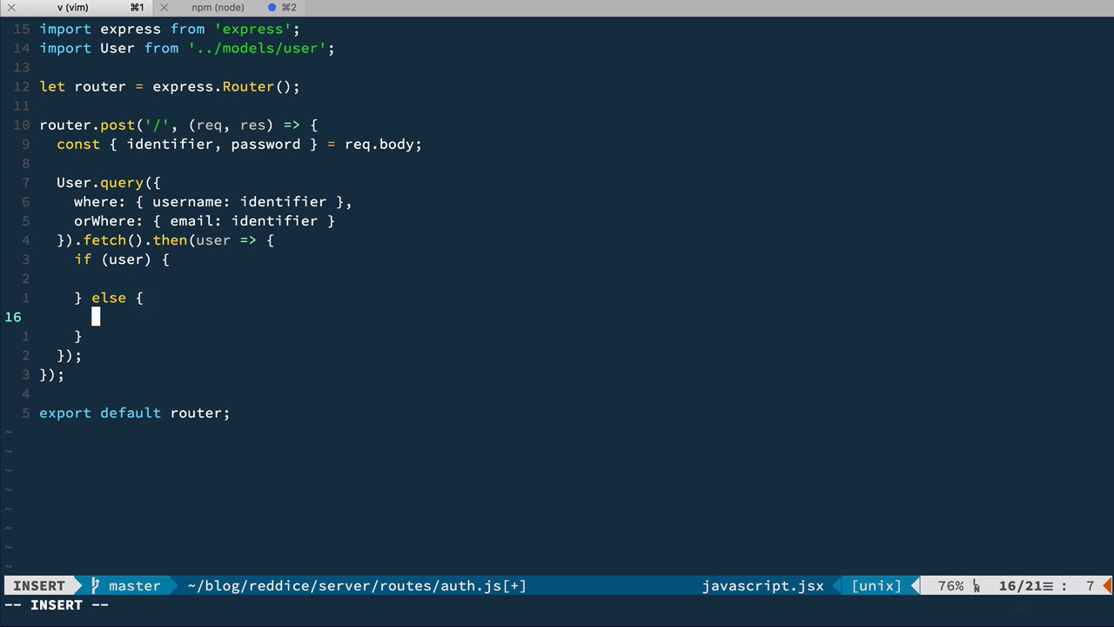
- Respond with status 401 and JSON errors { form: 'Invalid Credentials' } when no user is found
type("res.")
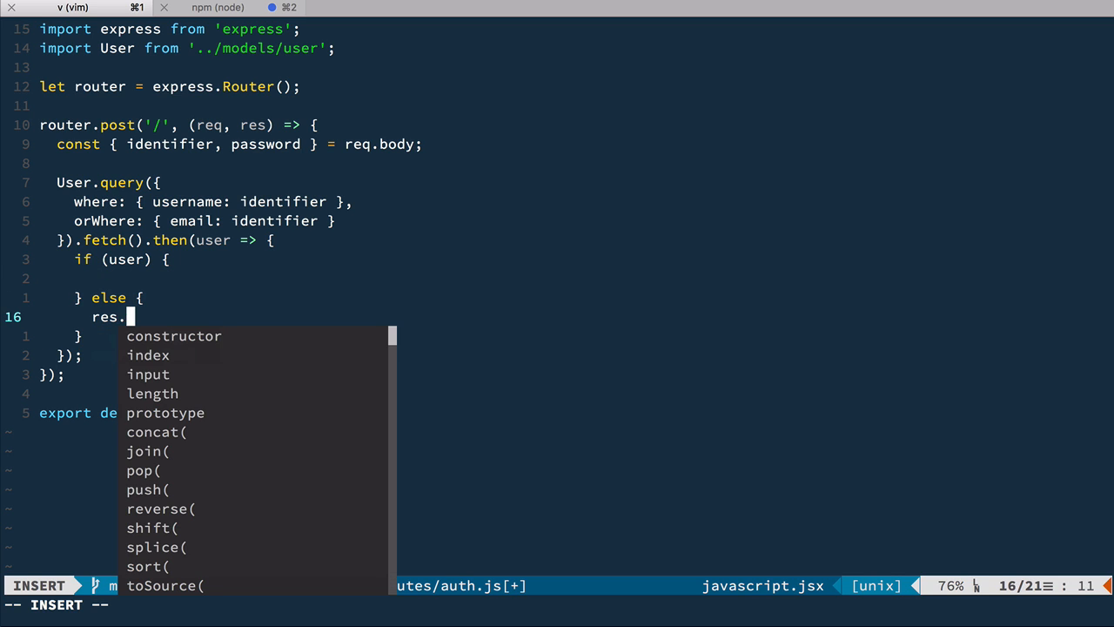
type("status")
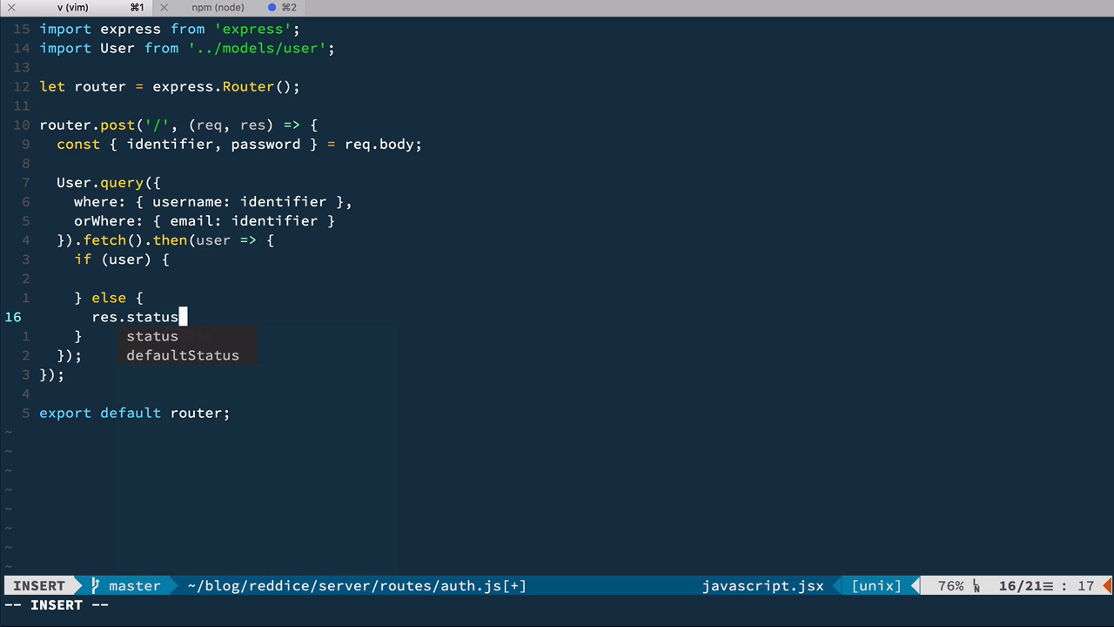
type("(401).json({ errors: {  }")
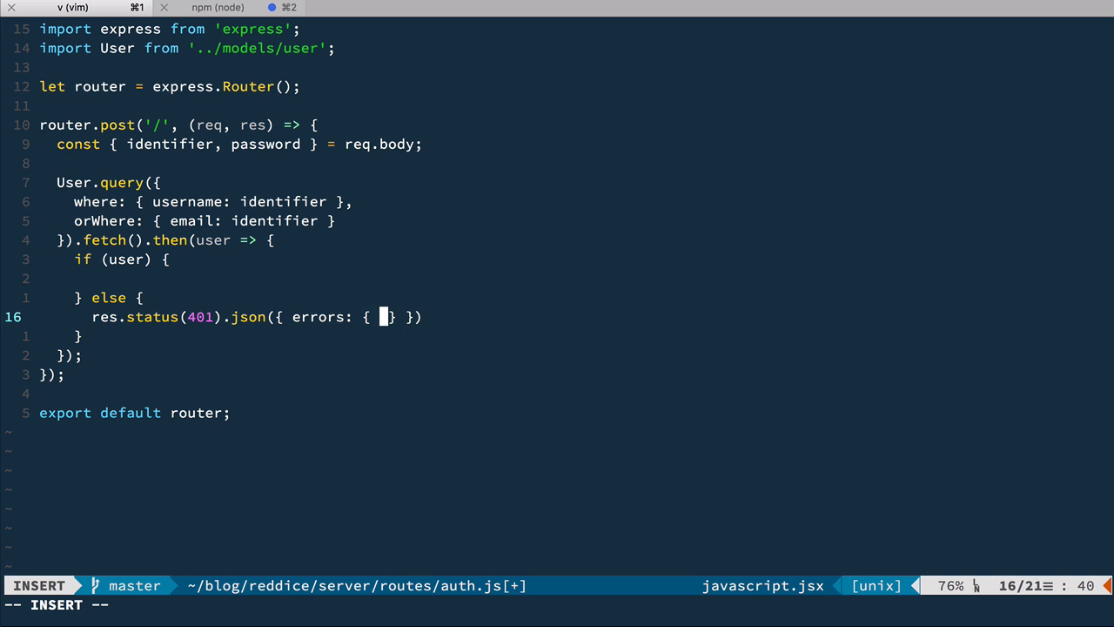
type("form:")
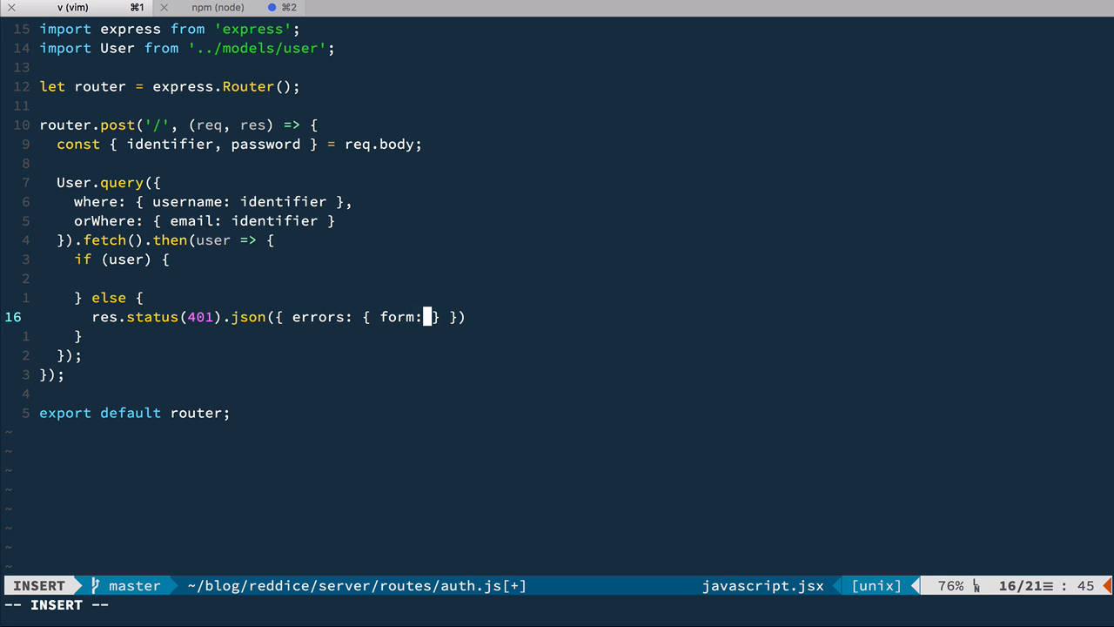
type("'")
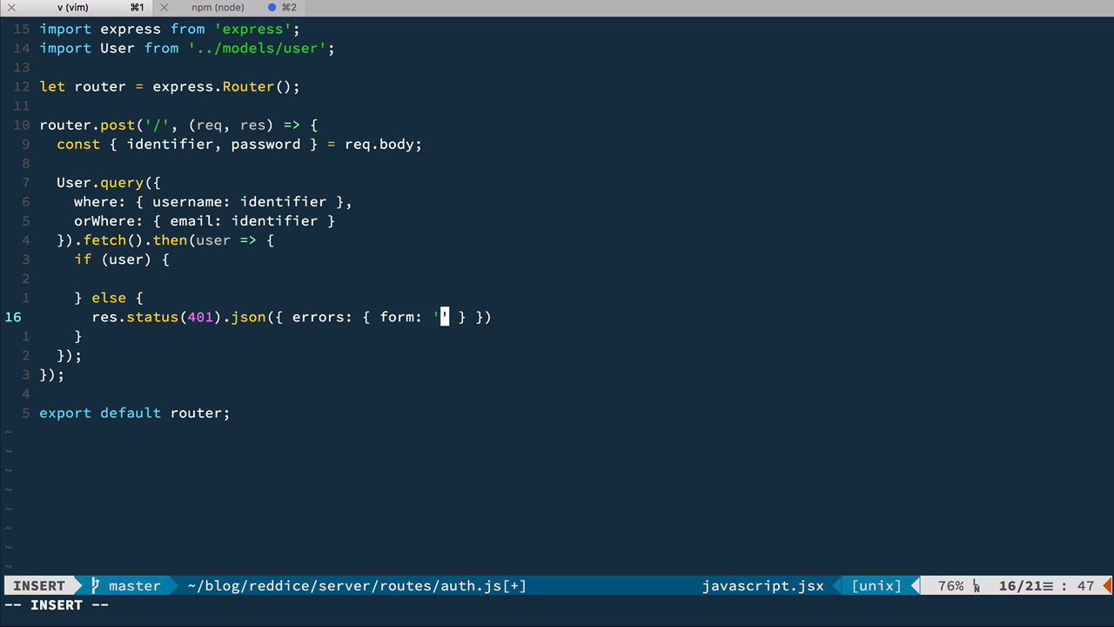
type("Invalid Credentials")
type("import bcrypt from 'bcrypt';")
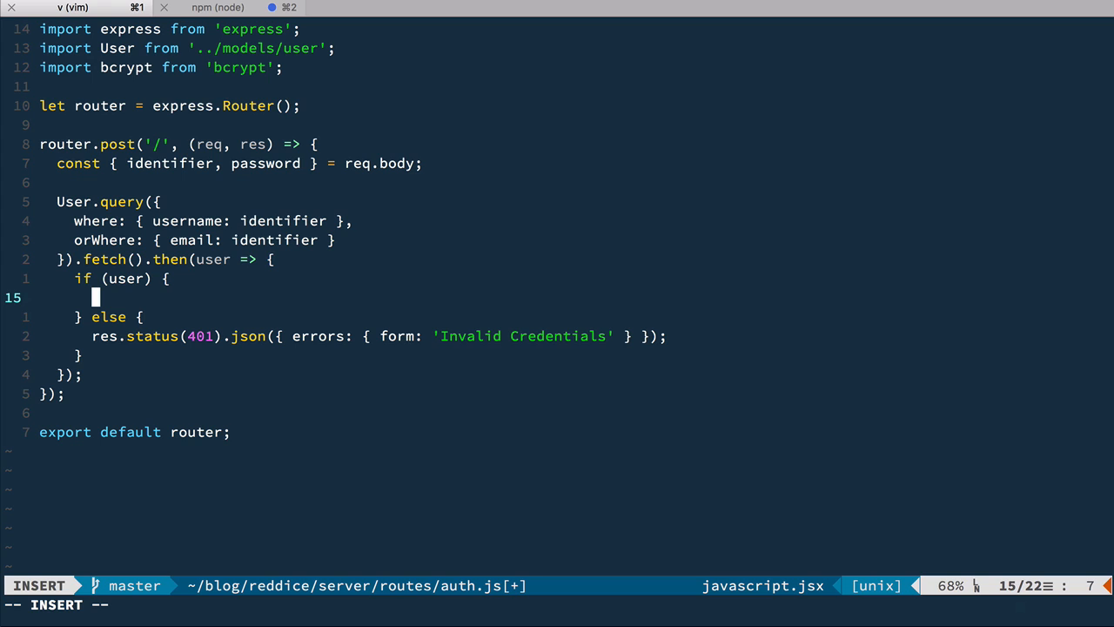
- Check bcrypt.compareSync(password, user.get('password_digest')) inside the user branch
type("if (")
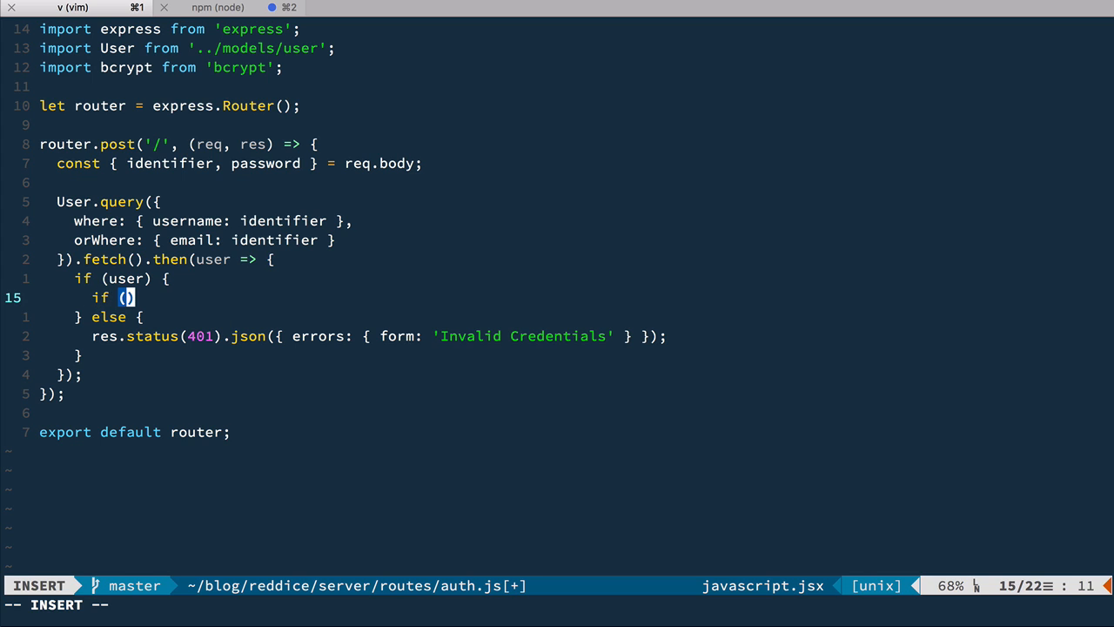
type("bcrypt.compa")
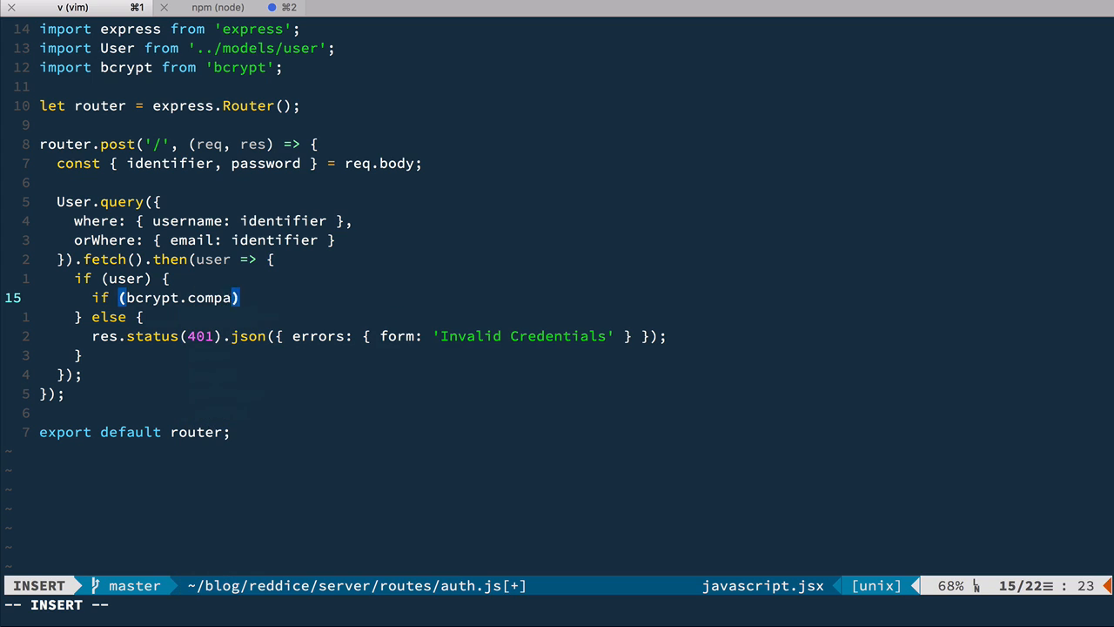
type("reSync")
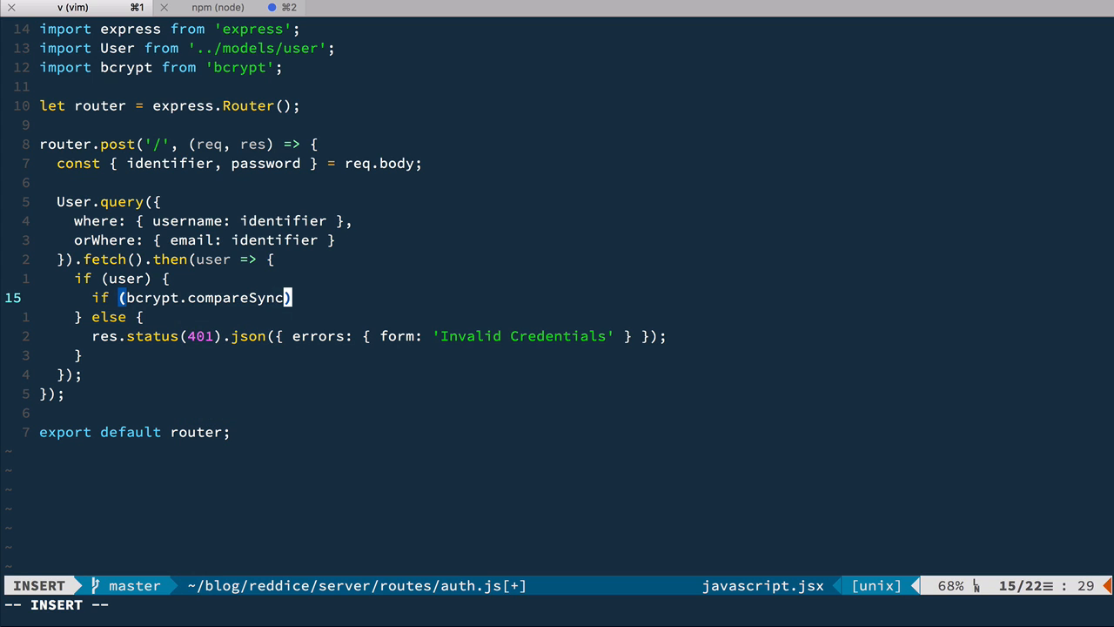
type("(passowr")
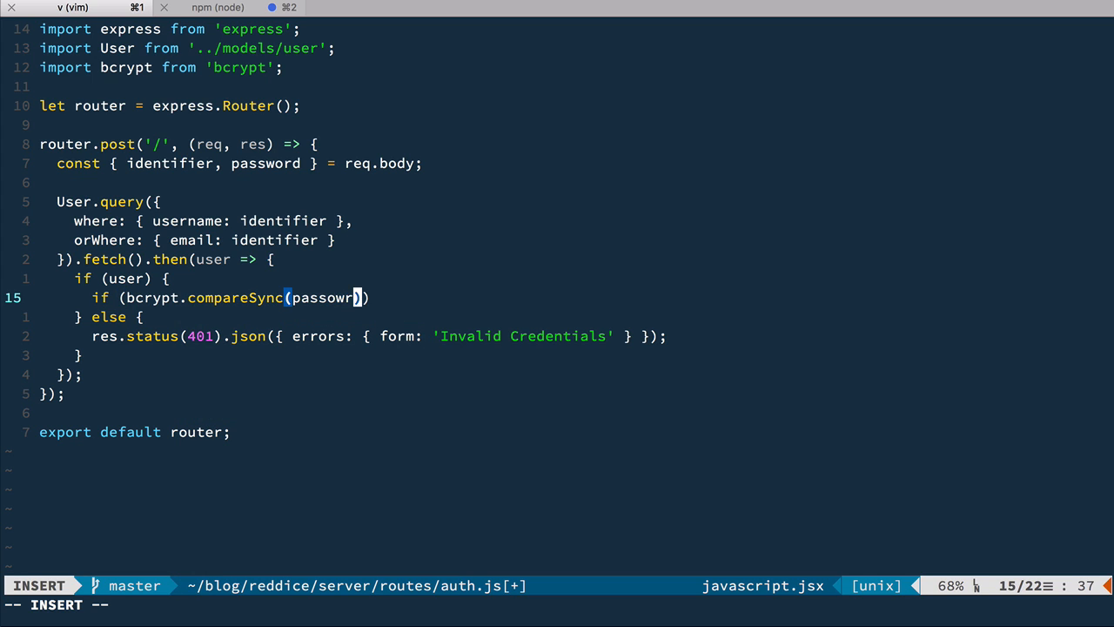
type("d")
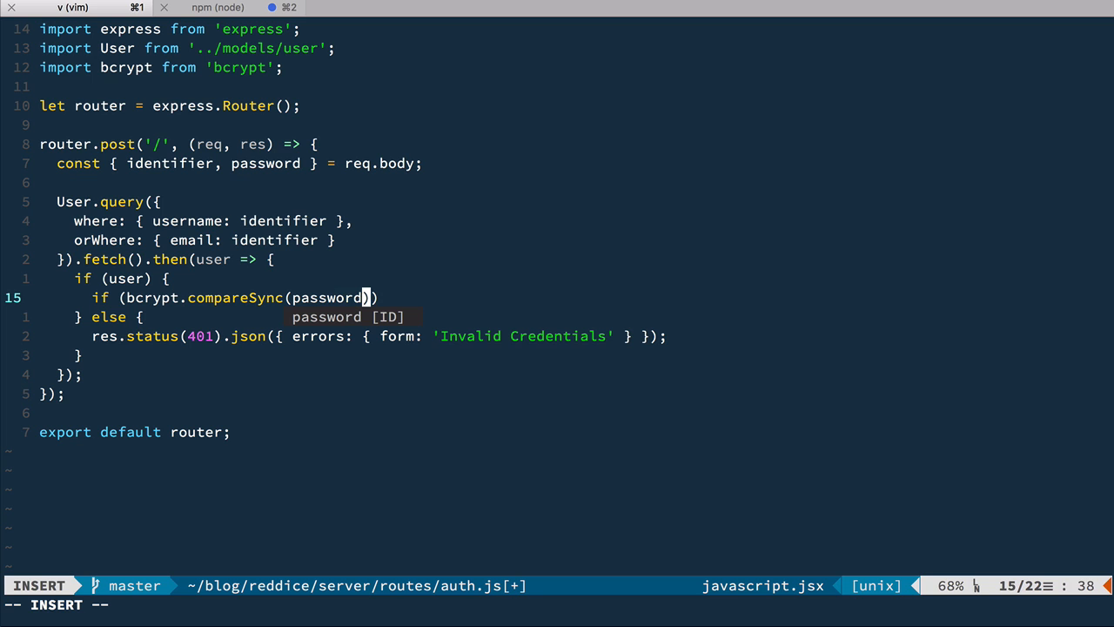
type(", user.get('password_digest'")
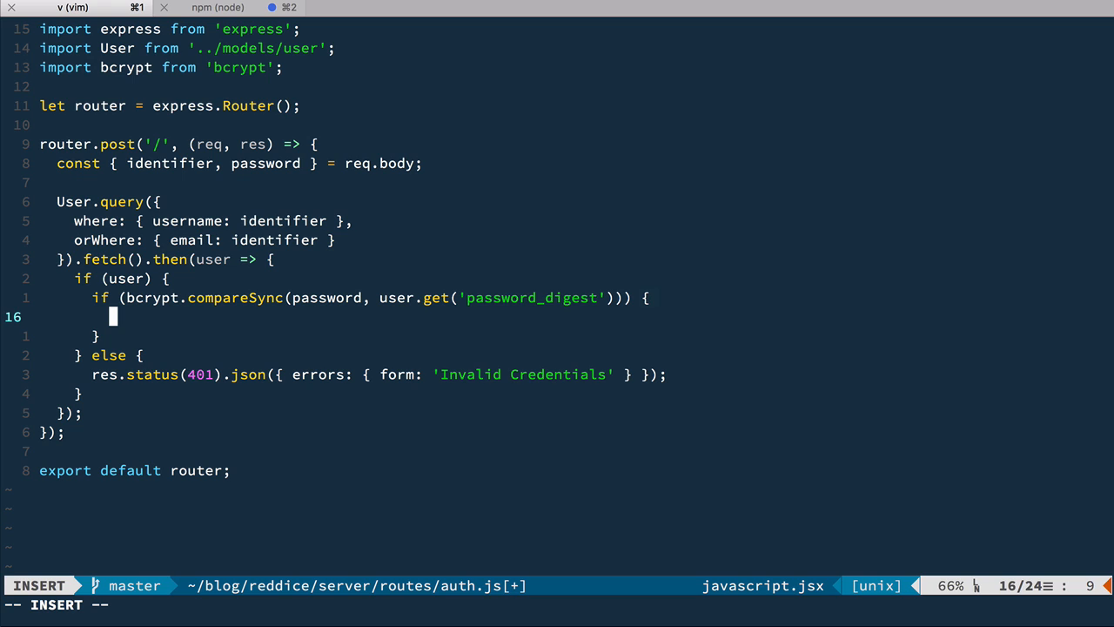
- Add an else branch returning 401 with the 'Invalid Credentials' form error on password mismatch
type("} else {")
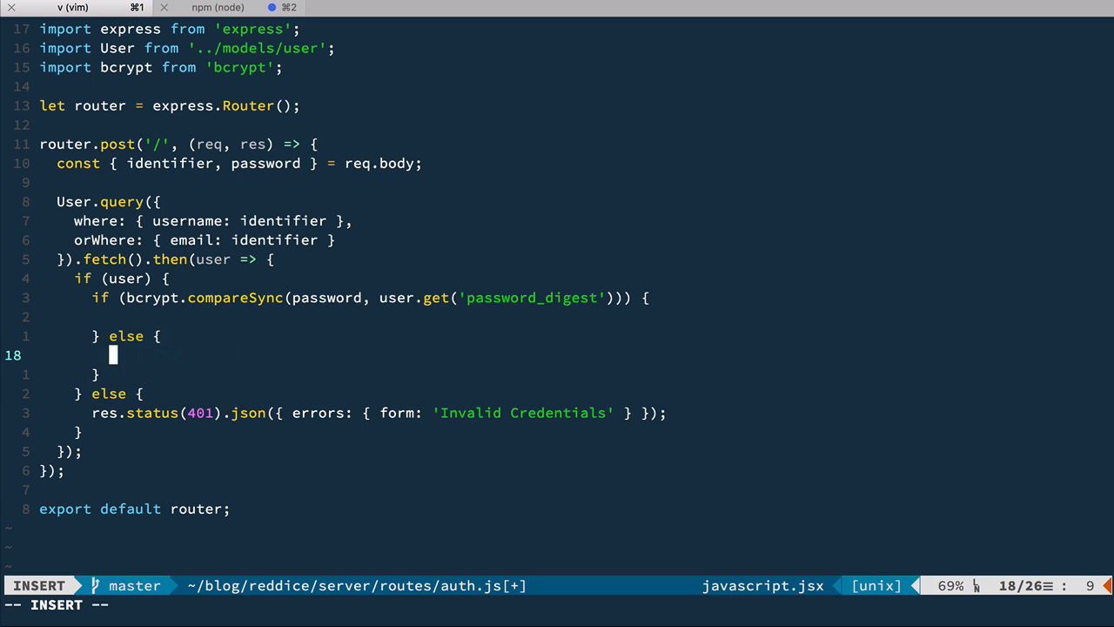
key("Escape")
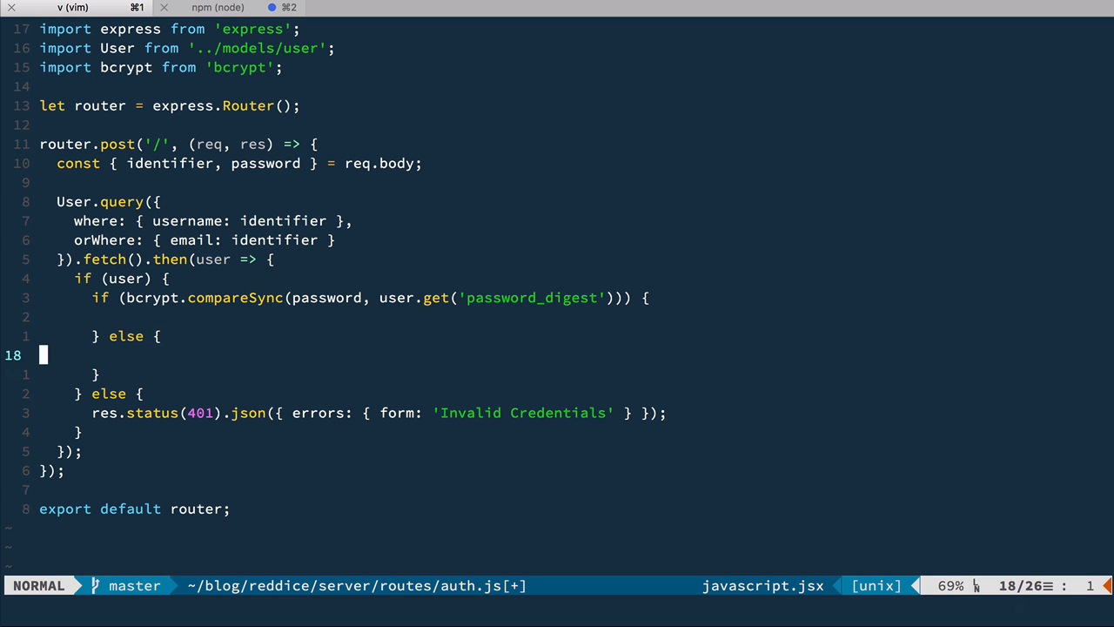
type("res.status(401).json({ errors: { form: 'Invalid Credentials' } });")
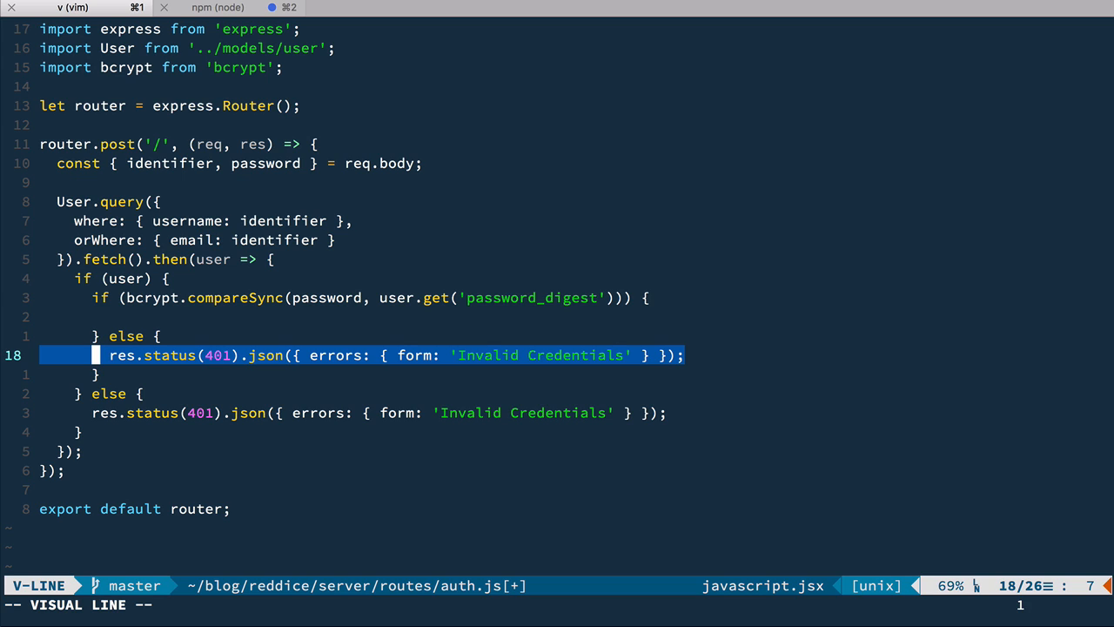
key("Escape")
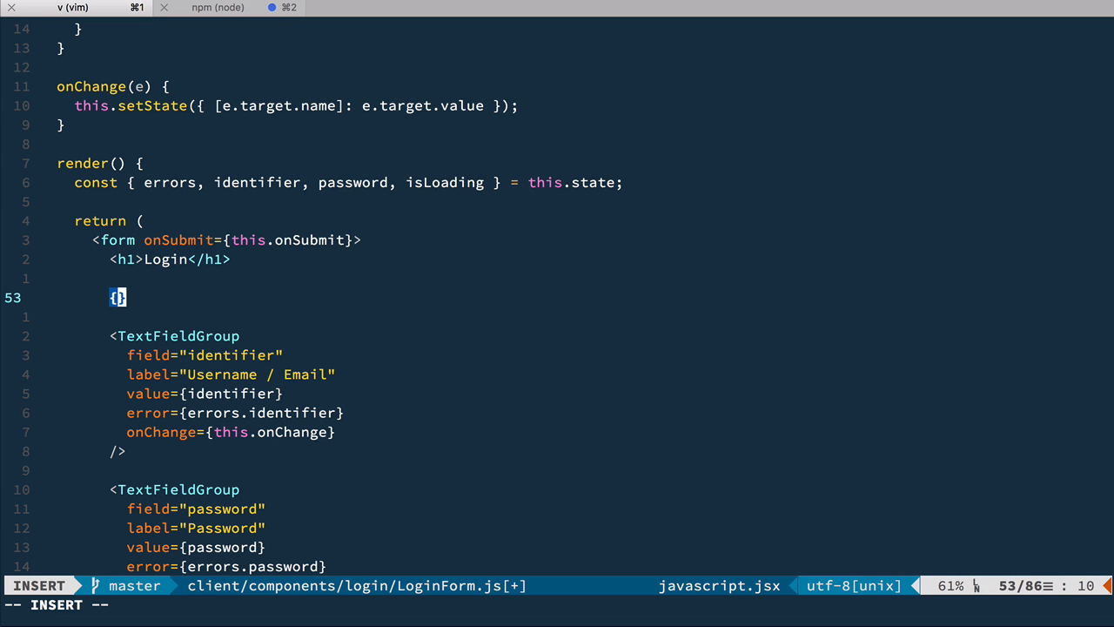
- Render an alert alert-danger div with {errors.form} below the Login heading when errors.form exists
type("errors.")
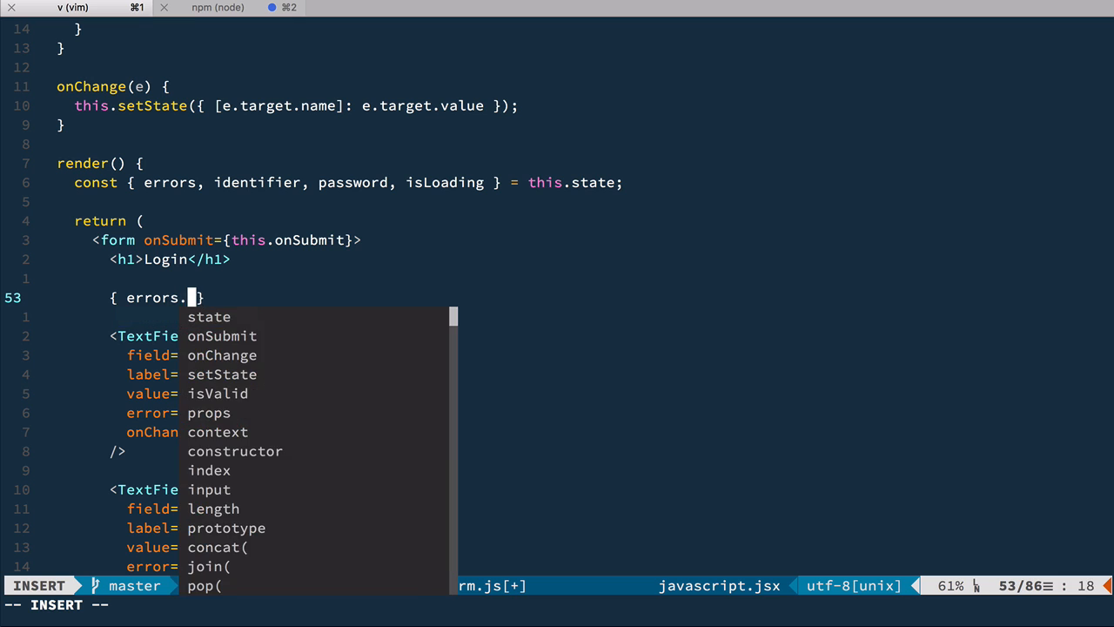
type("form && <")
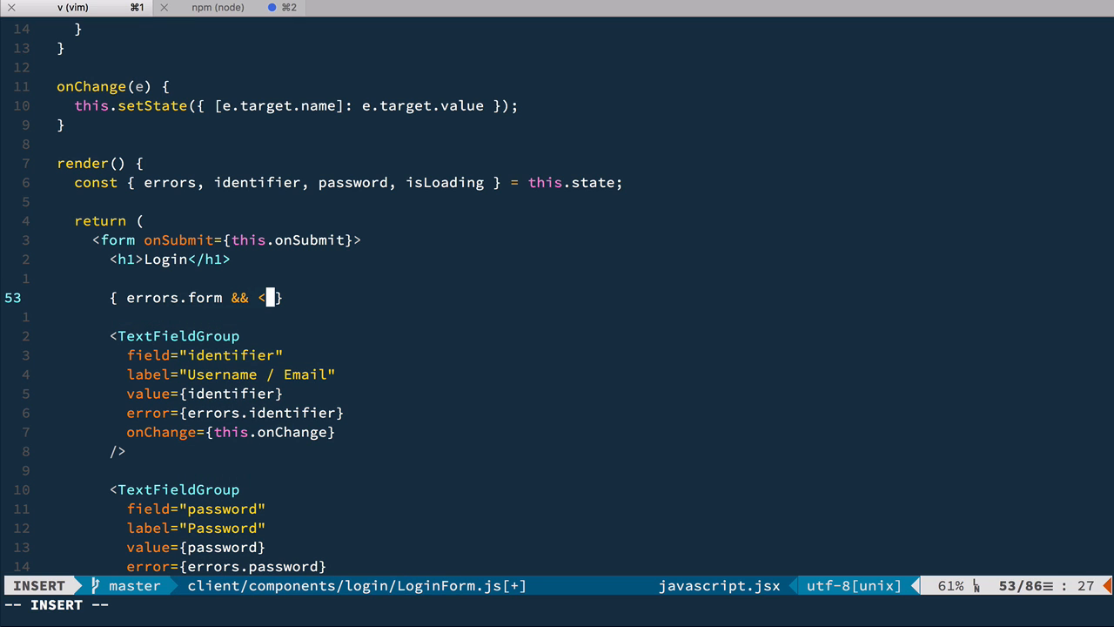
type("div className=\"alert alert-dang")
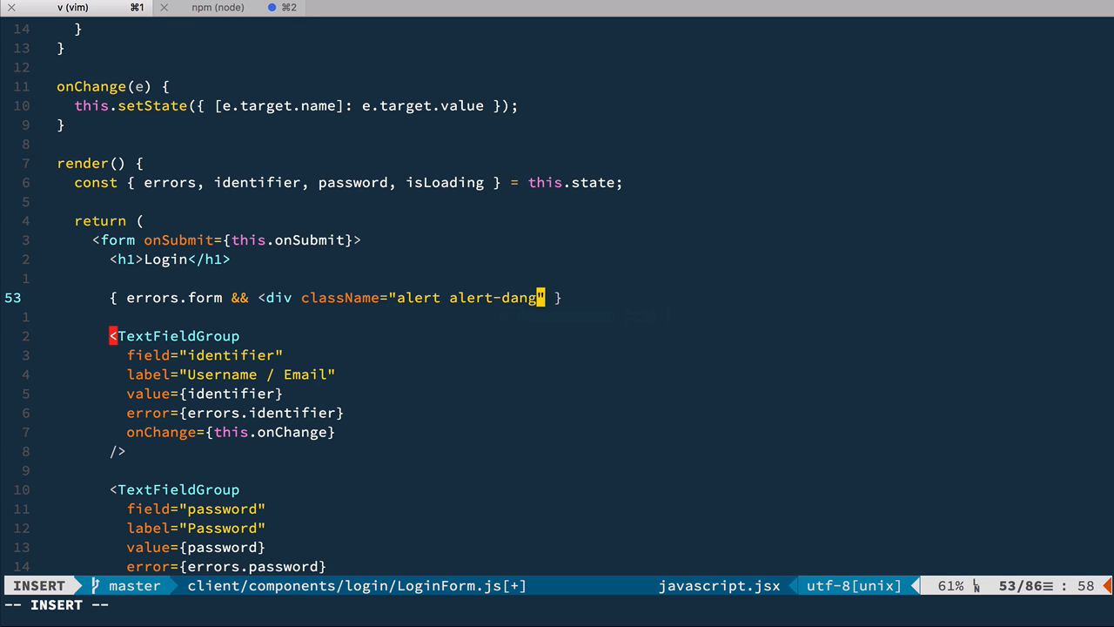
type("\">{errors.for}</div>")
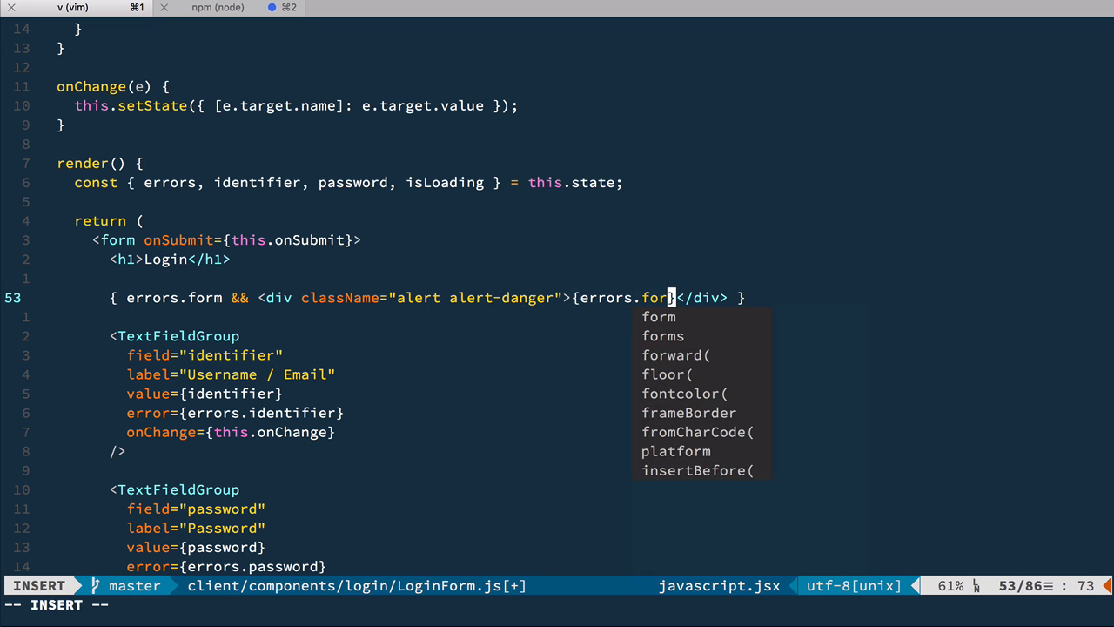
key("Escape")
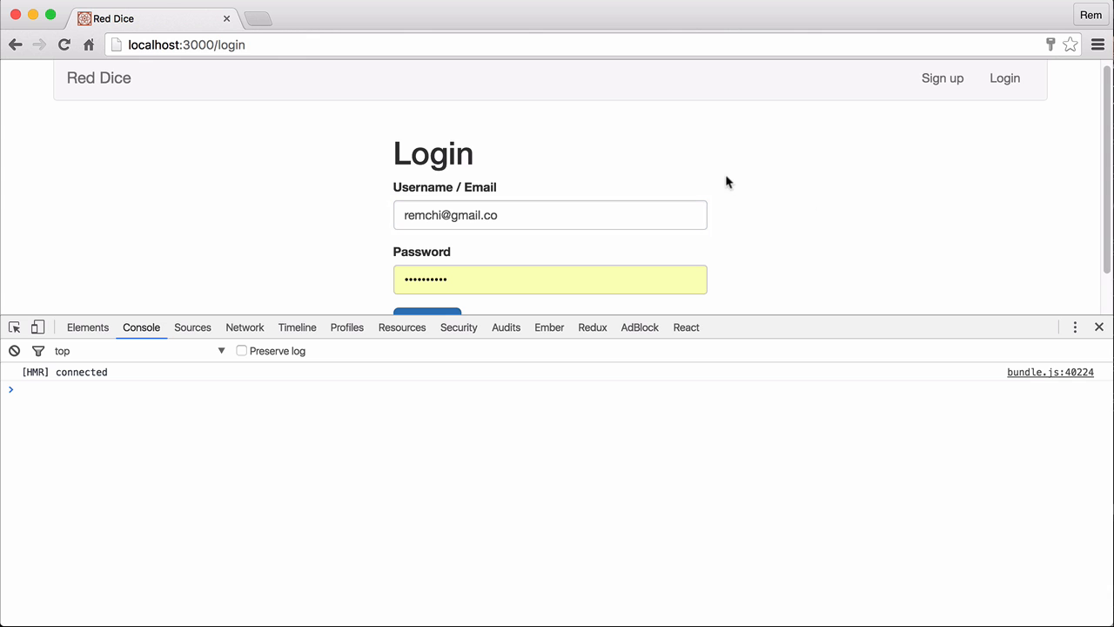
- Submit the login form in Chrome to see the Invalid Credentials alert after a 401 response
scroll("down", 3)
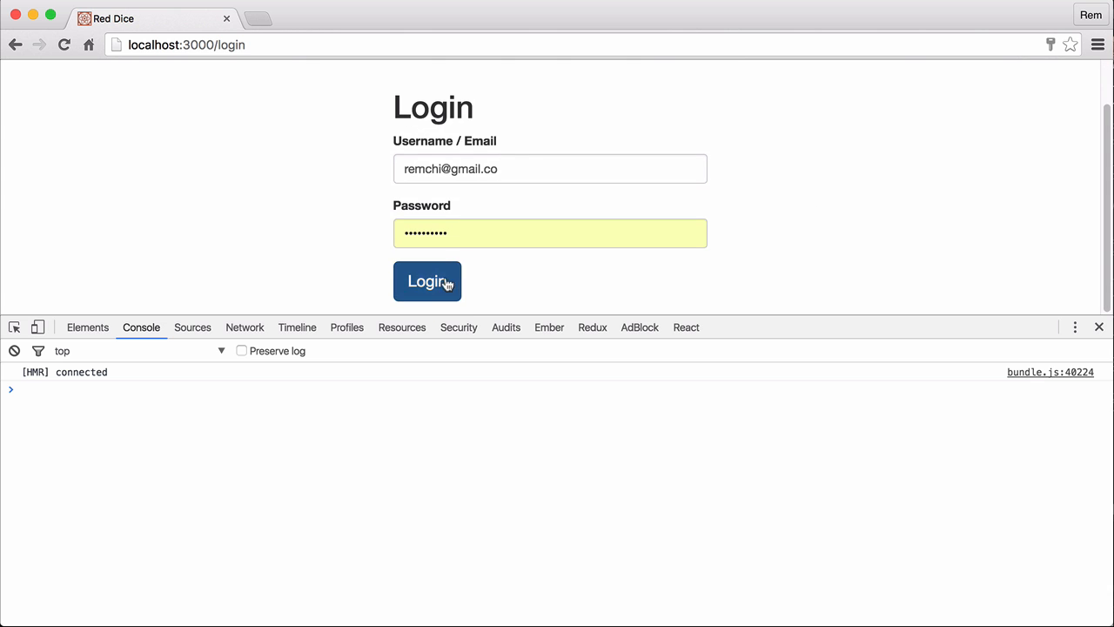
left_click(427, 282)
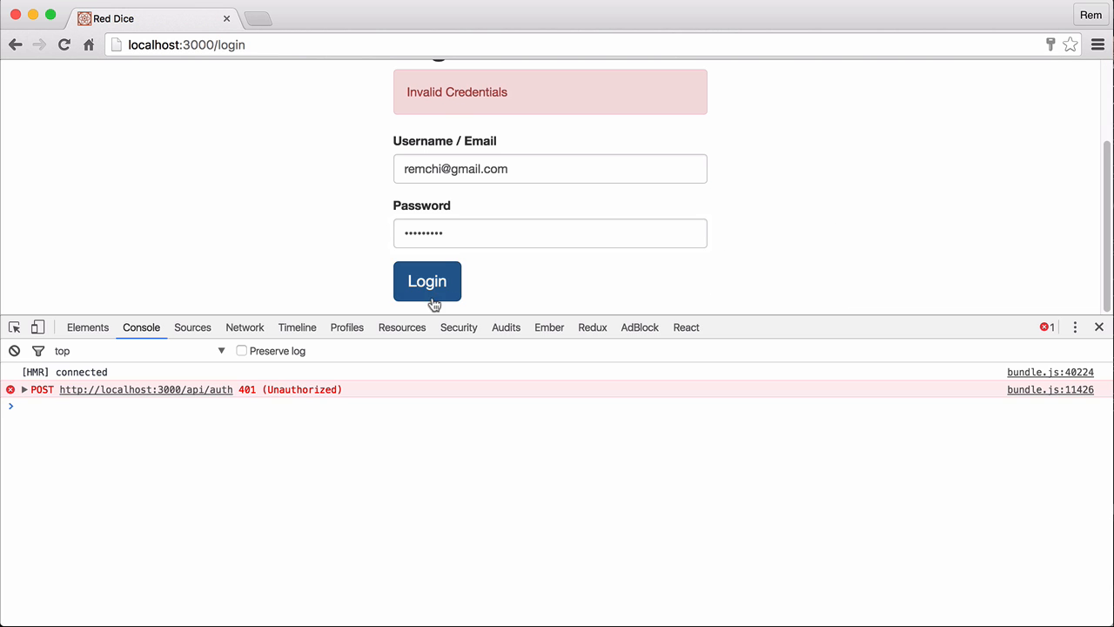
left_click(426, 280)
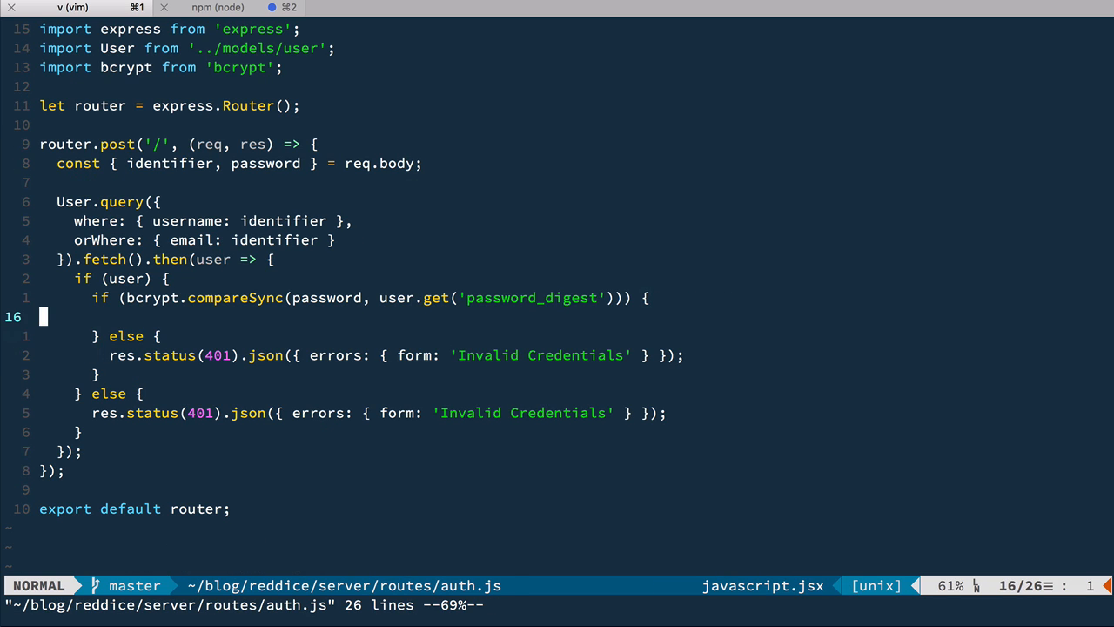
- Add import jwt from 'jsonwebtoken' at the top of auth.js and save
key("i")
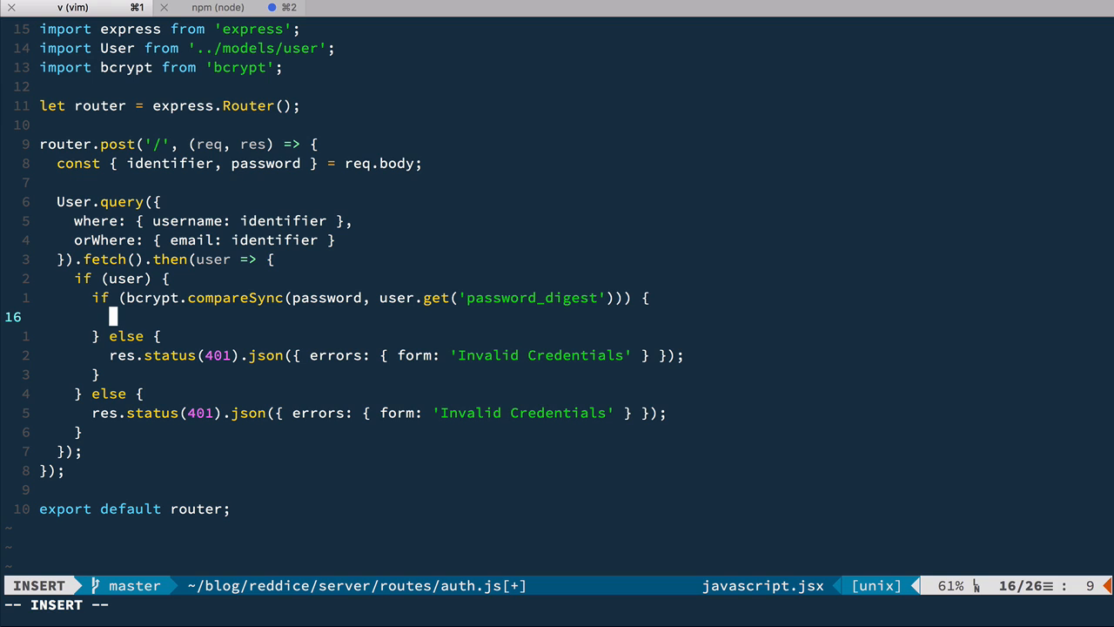
key("Escape")
type("import  from '';")
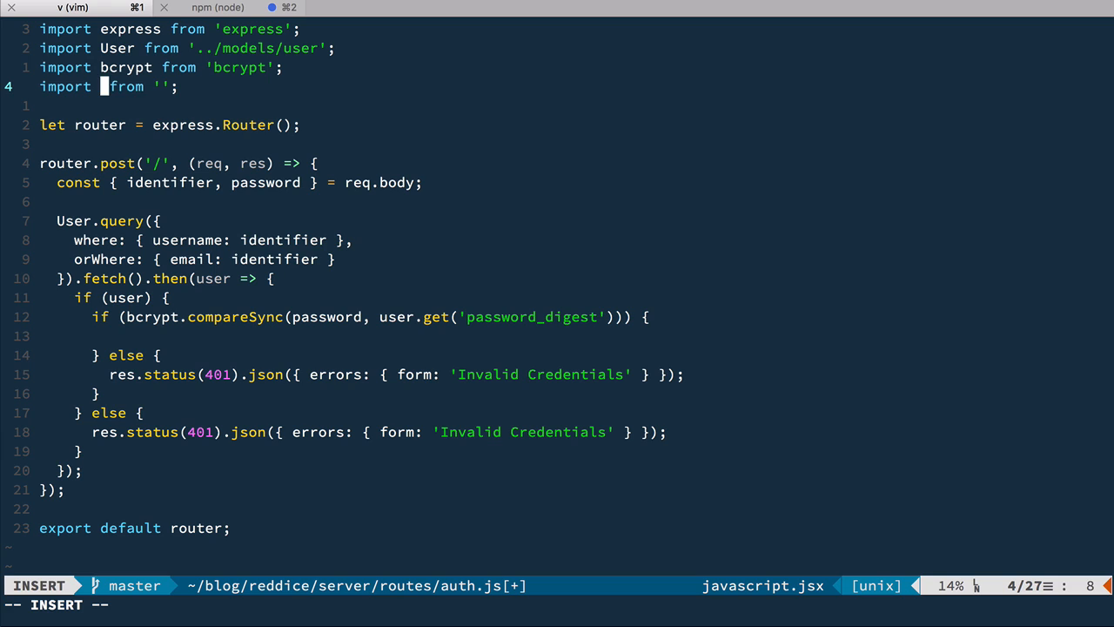
type("jwt from 'jsonwebtoken")
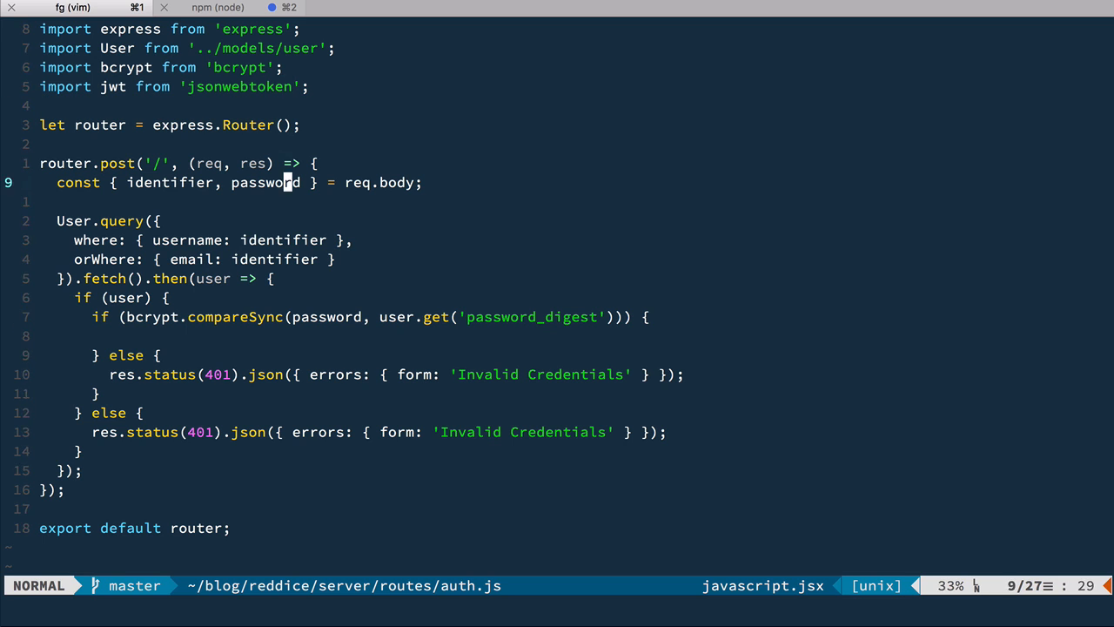
- Sign a token with jwt.sign using the user's id and username in the password-match branch
type("const")
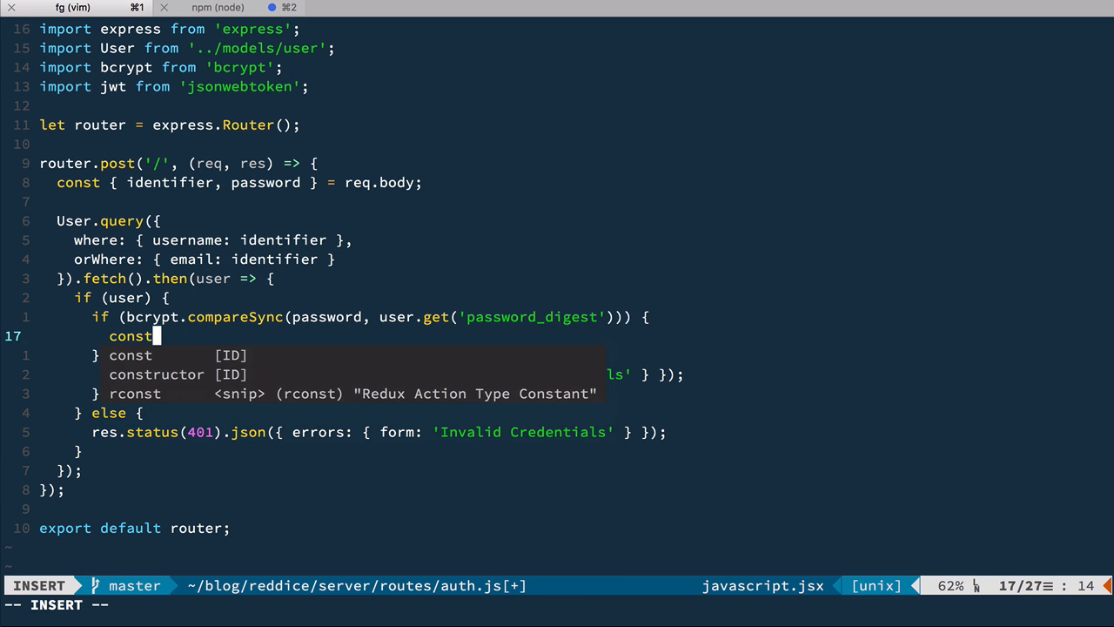
type("token =")
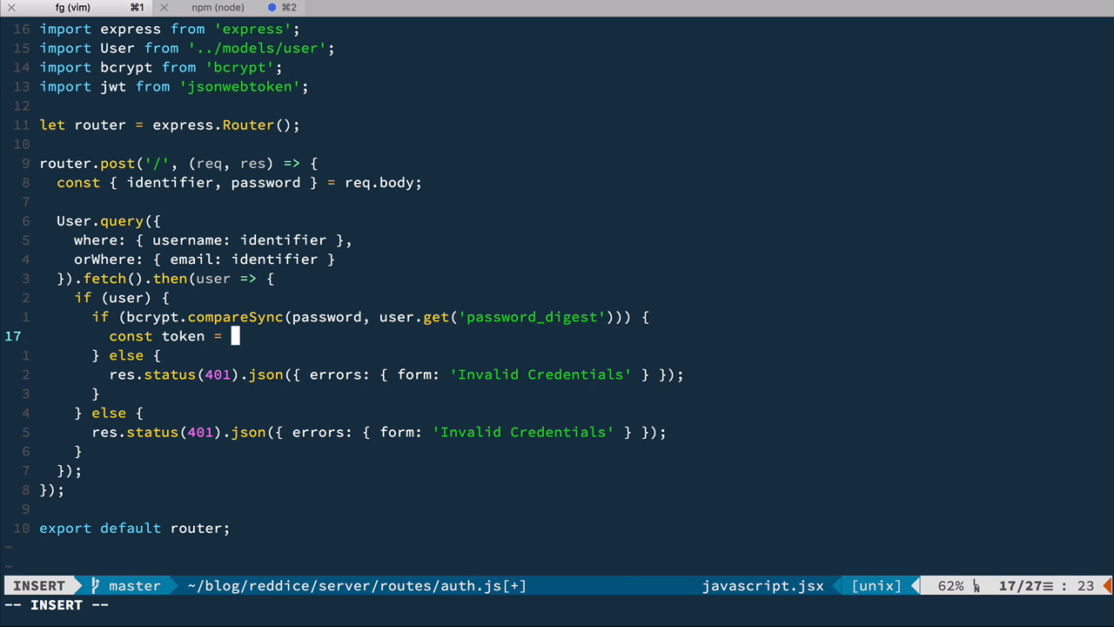
type("jwt.sign({")
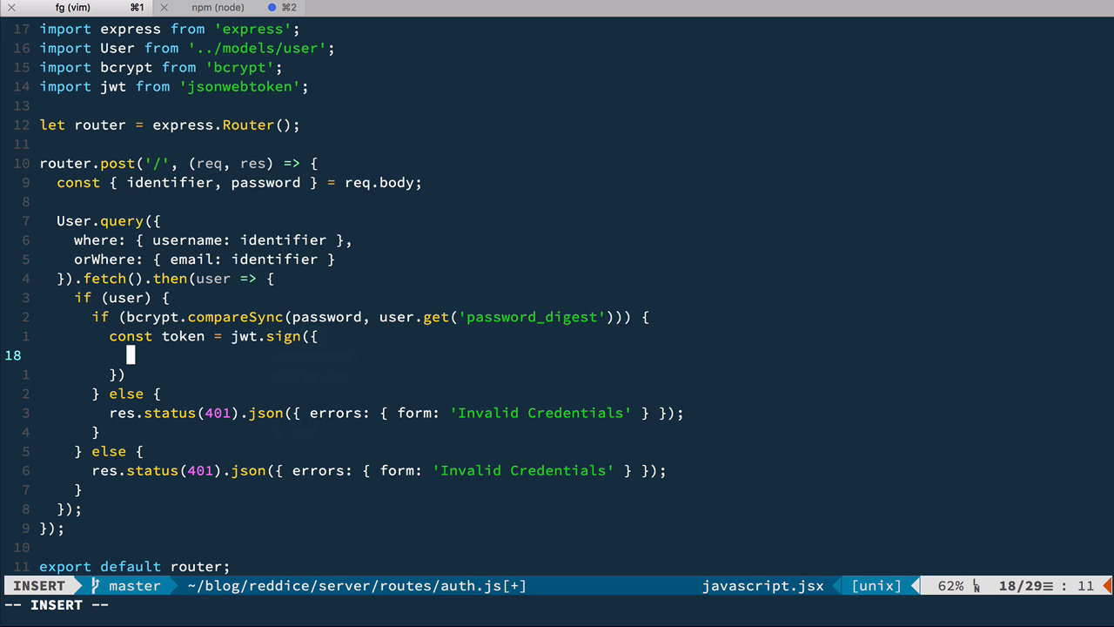
type("id:")
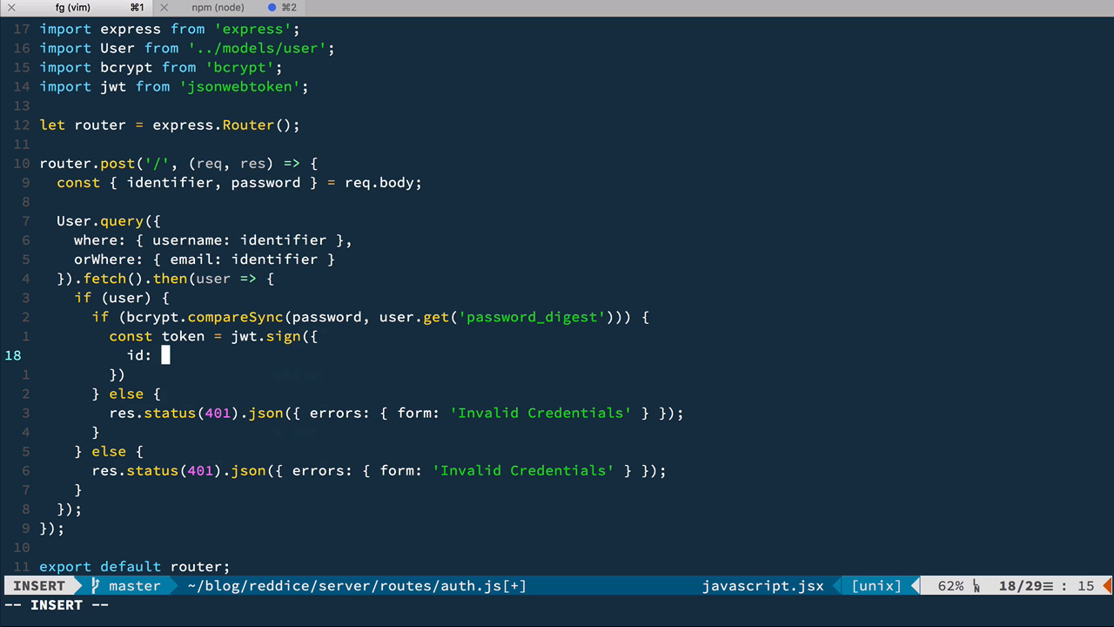
type("user.get('id'),")
type("username: user.get('")
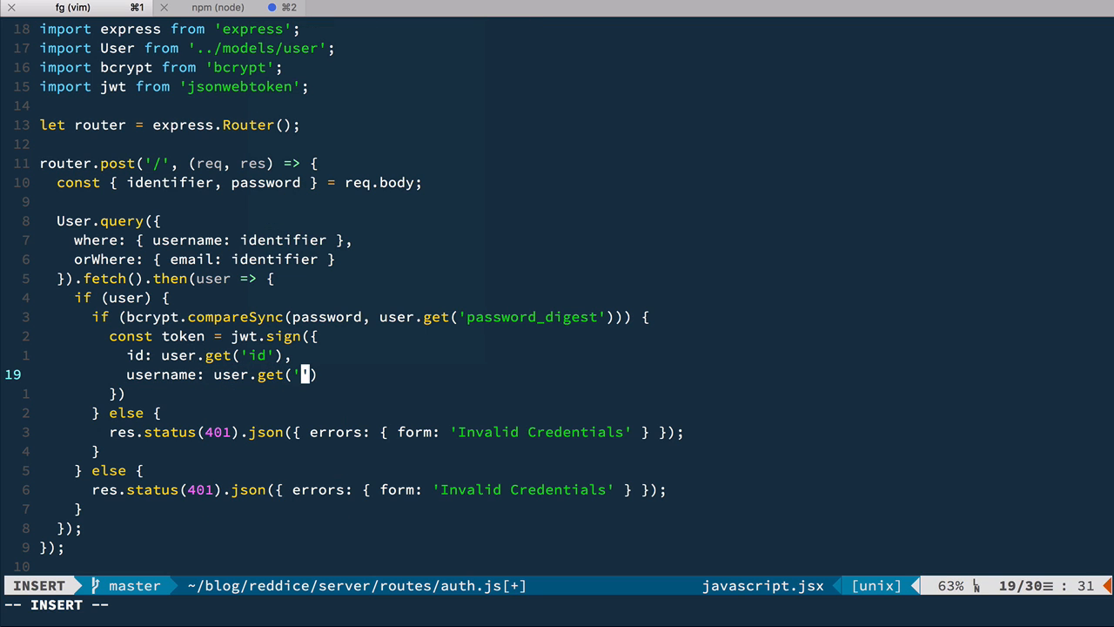
type("u")
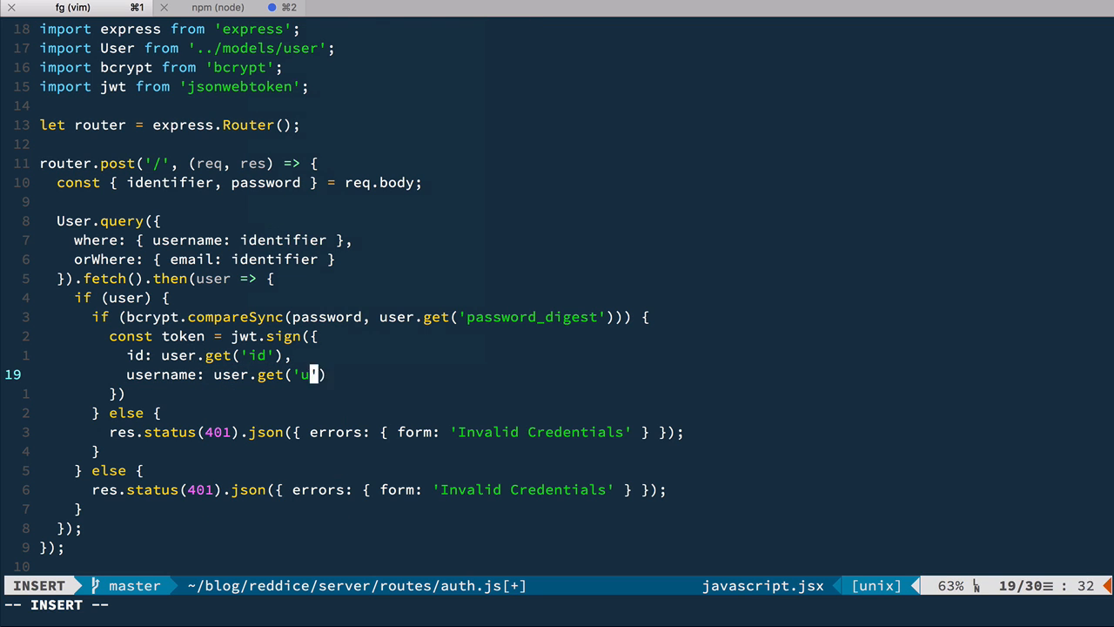
type("sername")
left_click(129, 394)
type(", ")
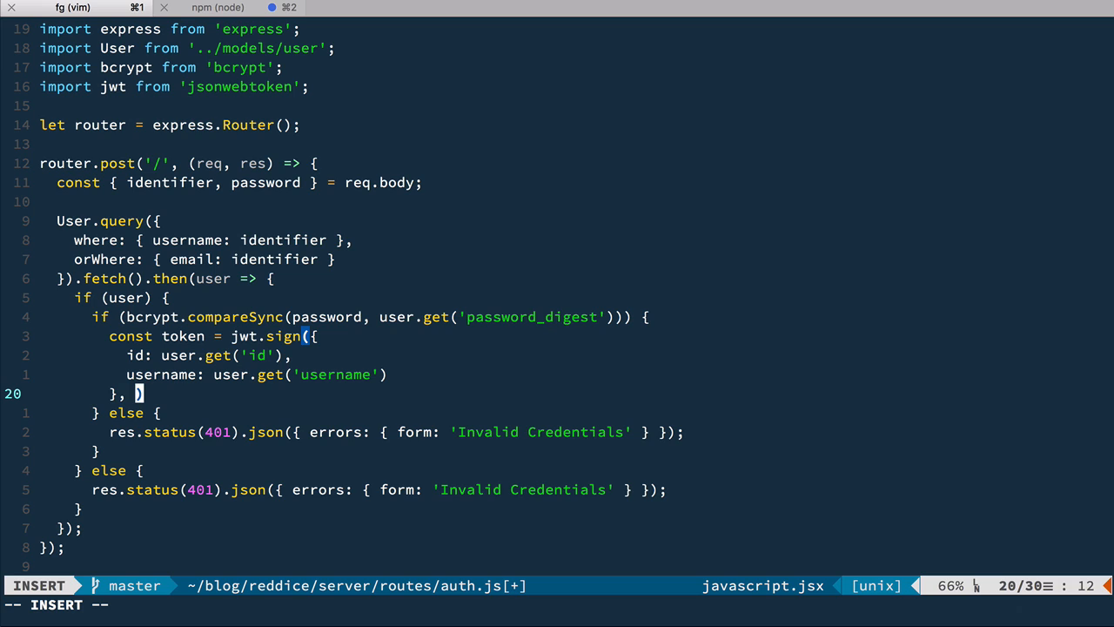
- Use config.jwtSecret as the signing key, import config from '../config', and start opening server/config.js
type("cof")
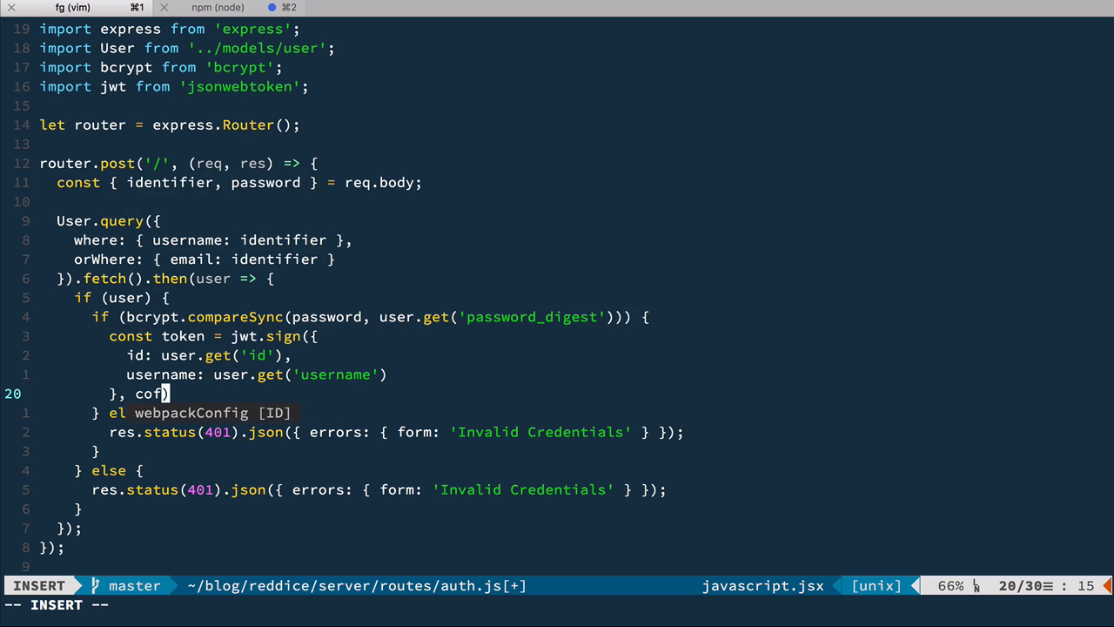
type("nfig.jwtT")
type("import config from '../config';")
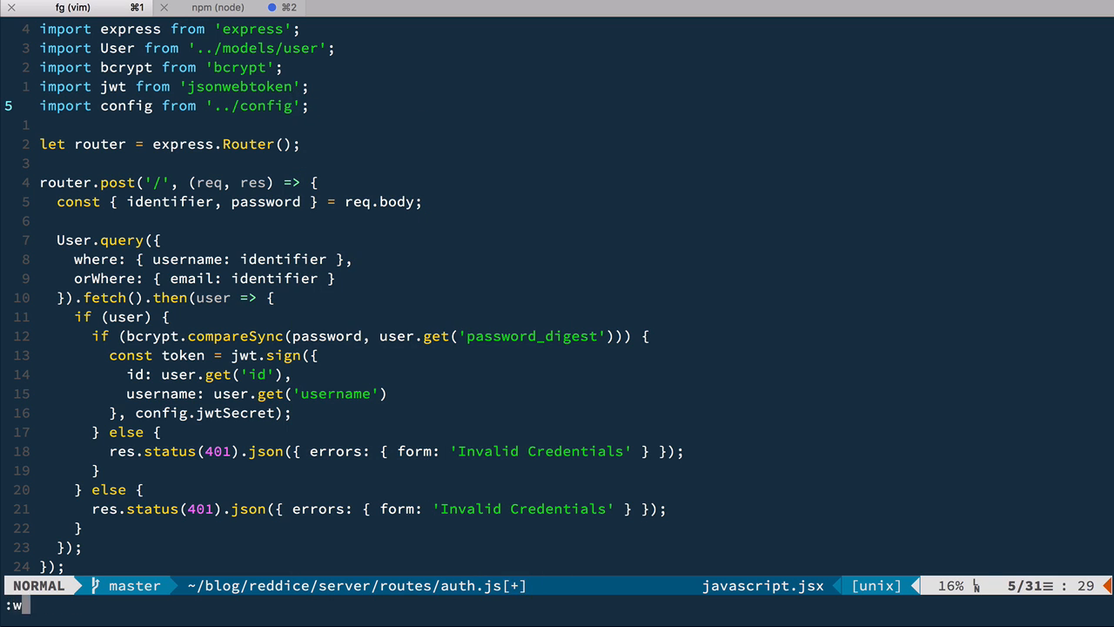
type(":e /Users/rem/blog/reddice/server/conf")
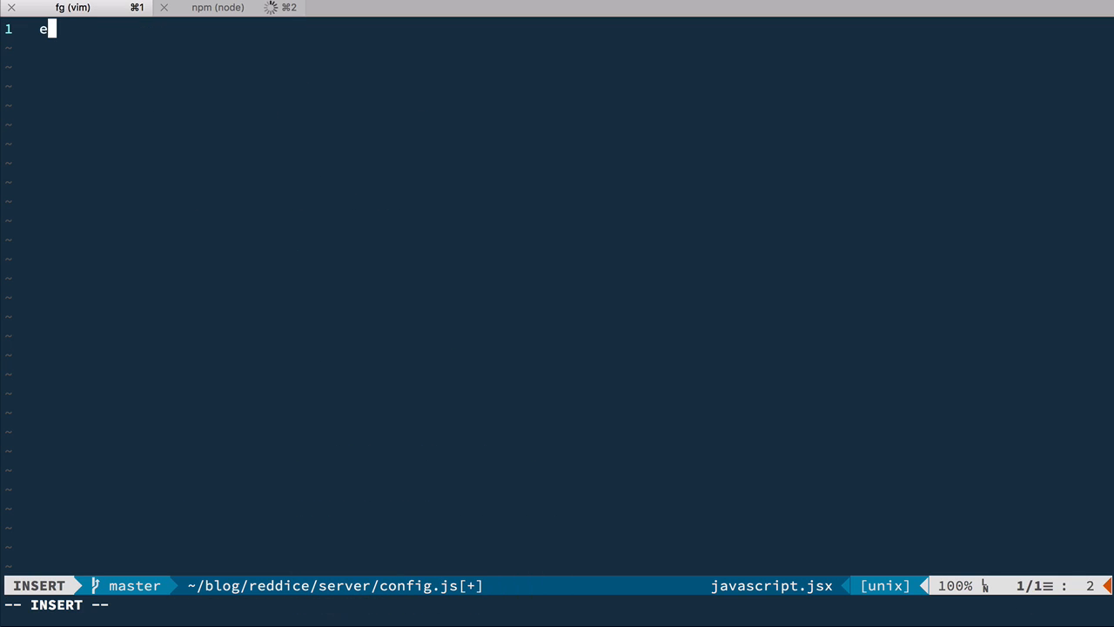
type("xport default {}")
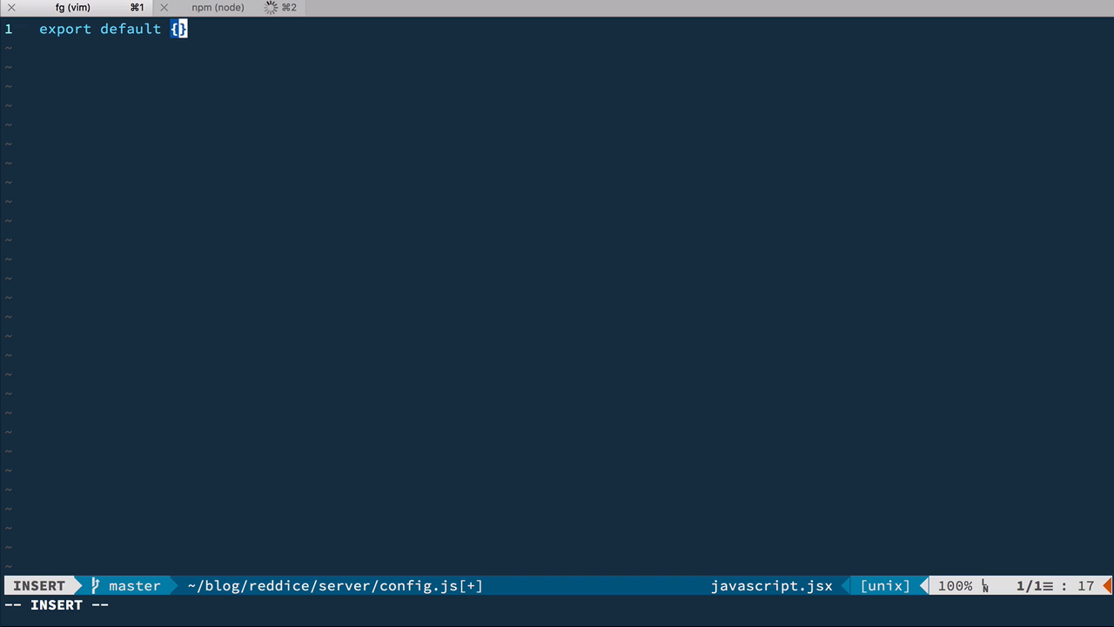
type("jwtSecret")
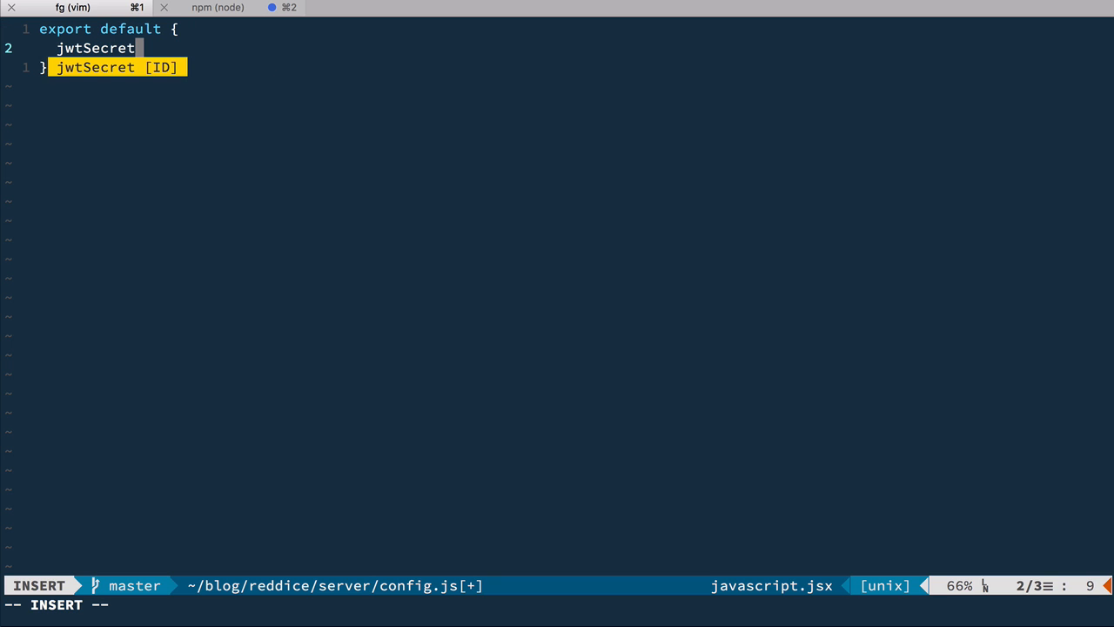
type(": 's'")
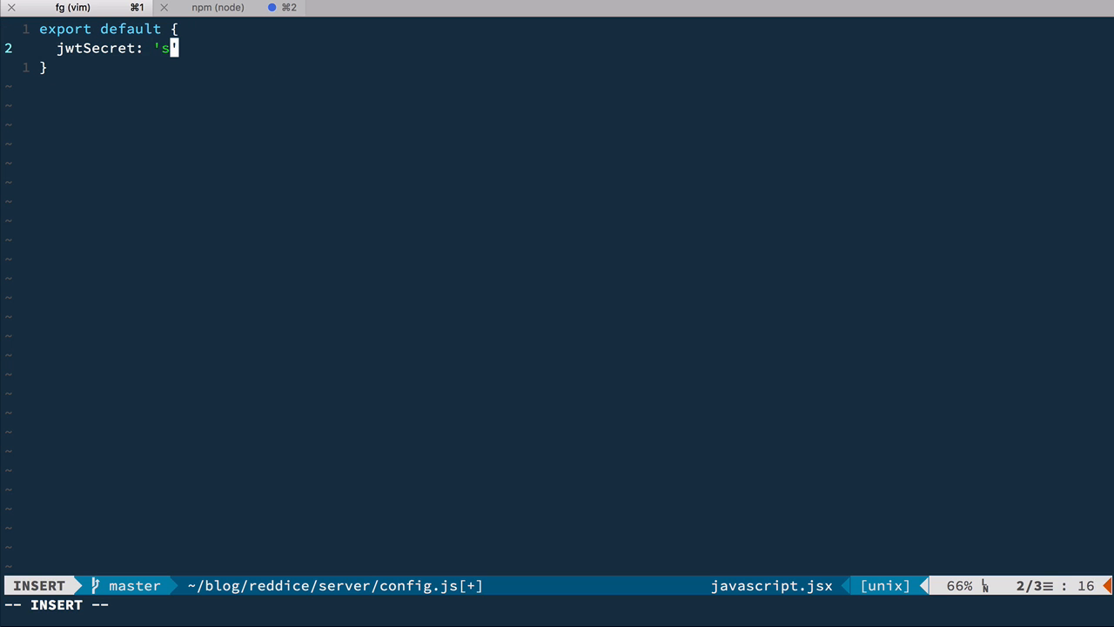
type("omesecretke")
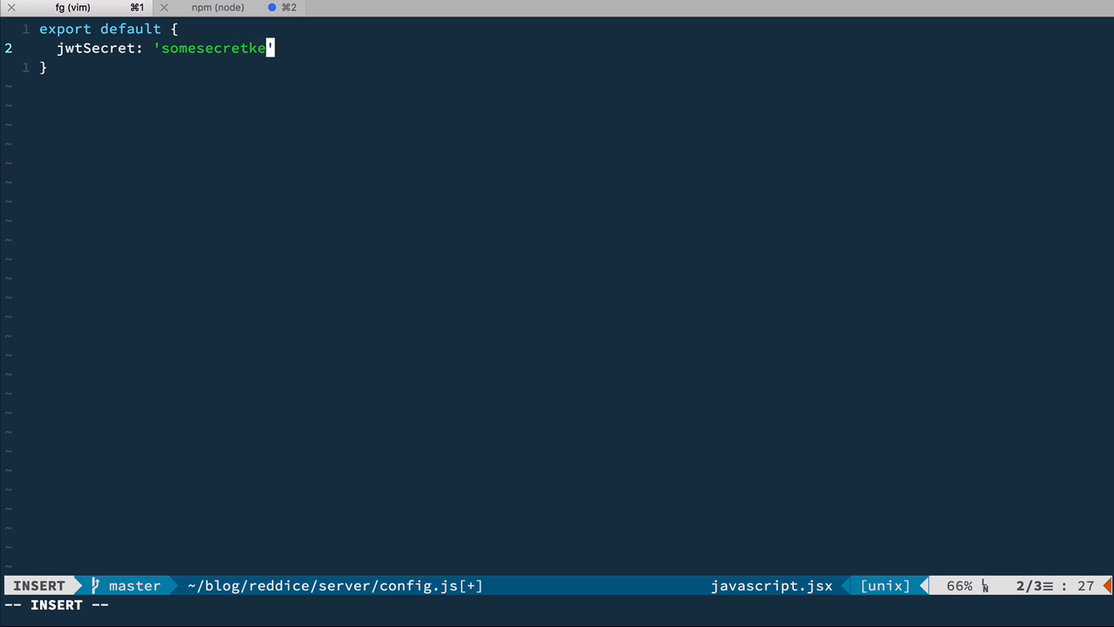
type("yforjsonwebt")
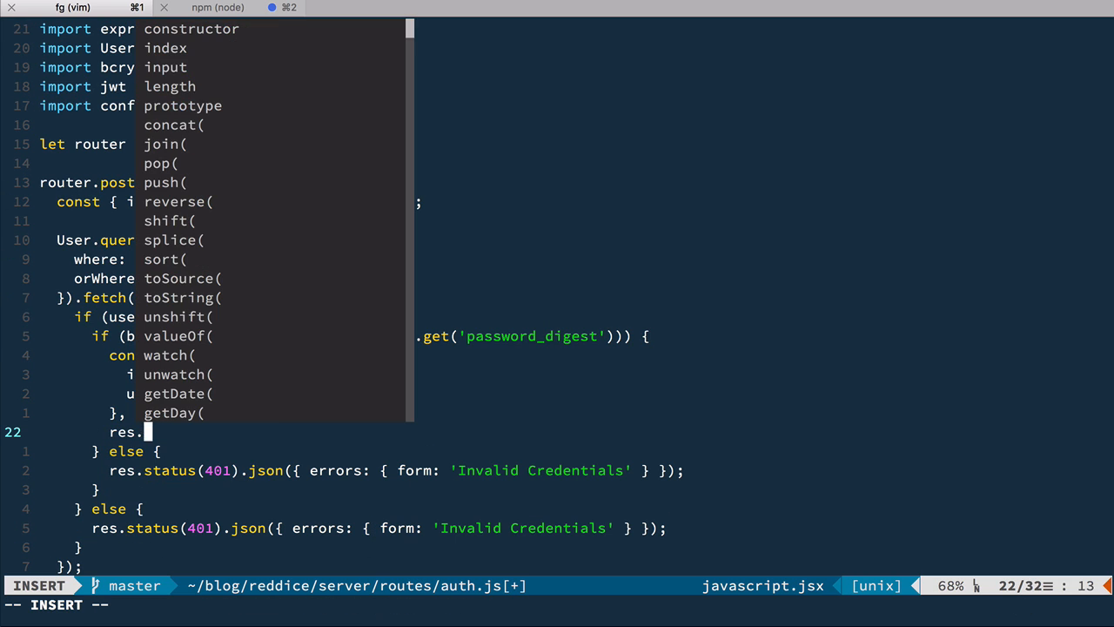
- Send res.json({ token }) after the jwt.sign call in auth.js
type("json")
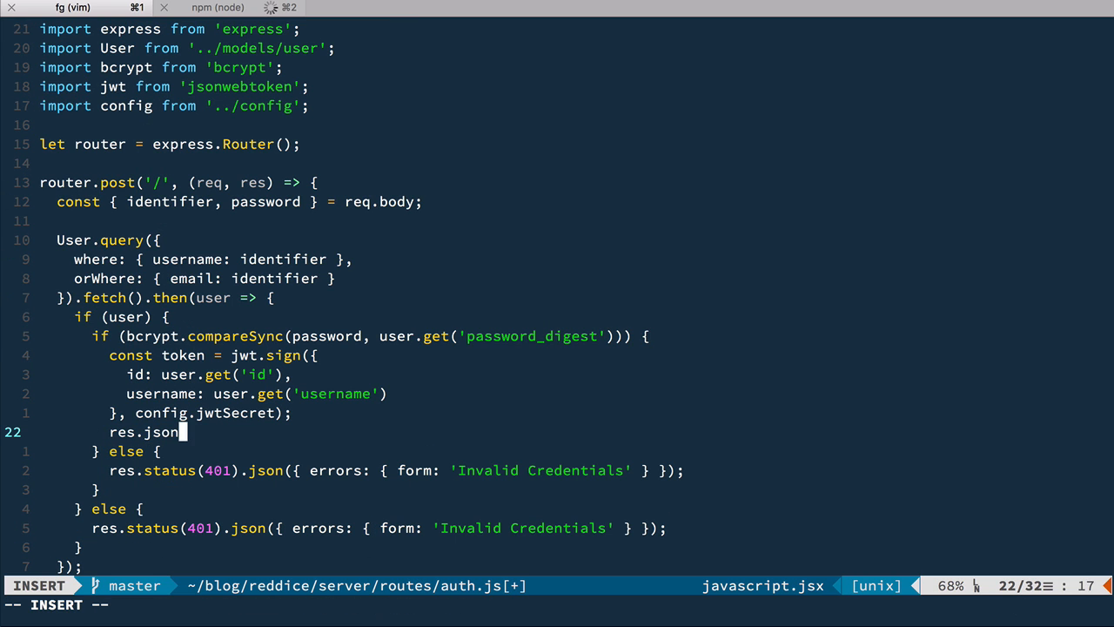
type("({token});")
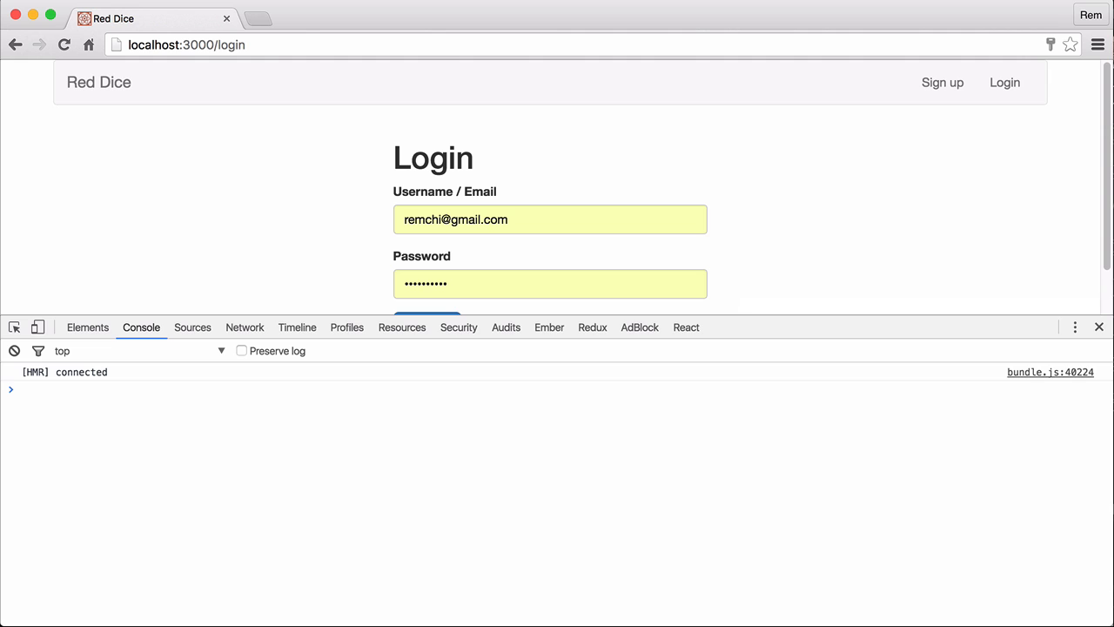
- Log in to reach the Hi! page and inspect the auth request's returned JWT token in the Network preview
scroll("down", 3)
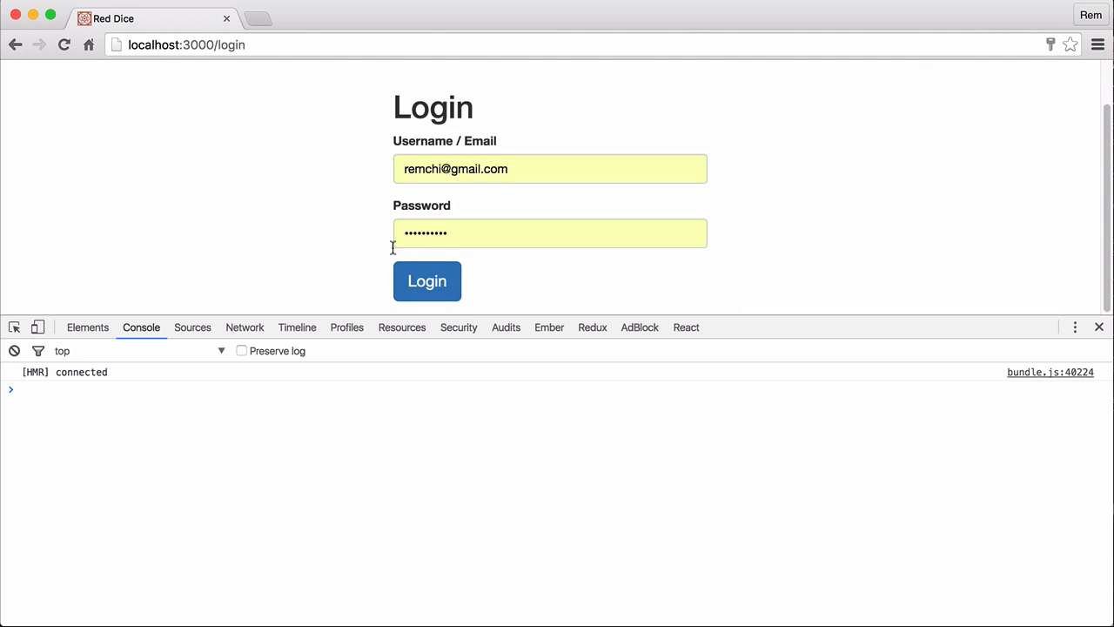
left_click(426, 280)
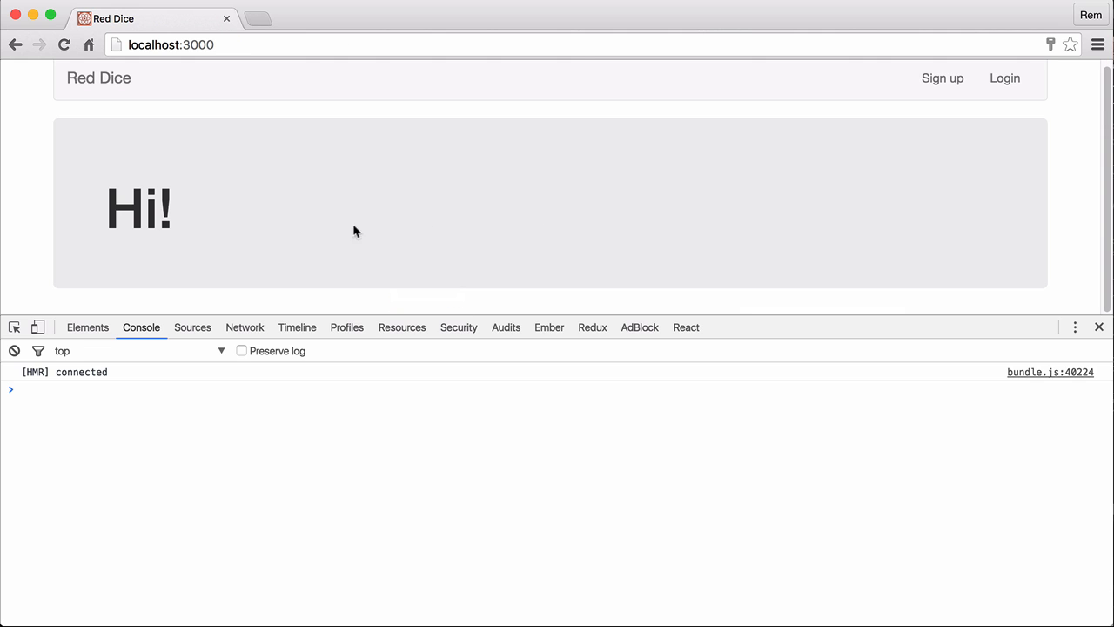
left_click(244, 328)
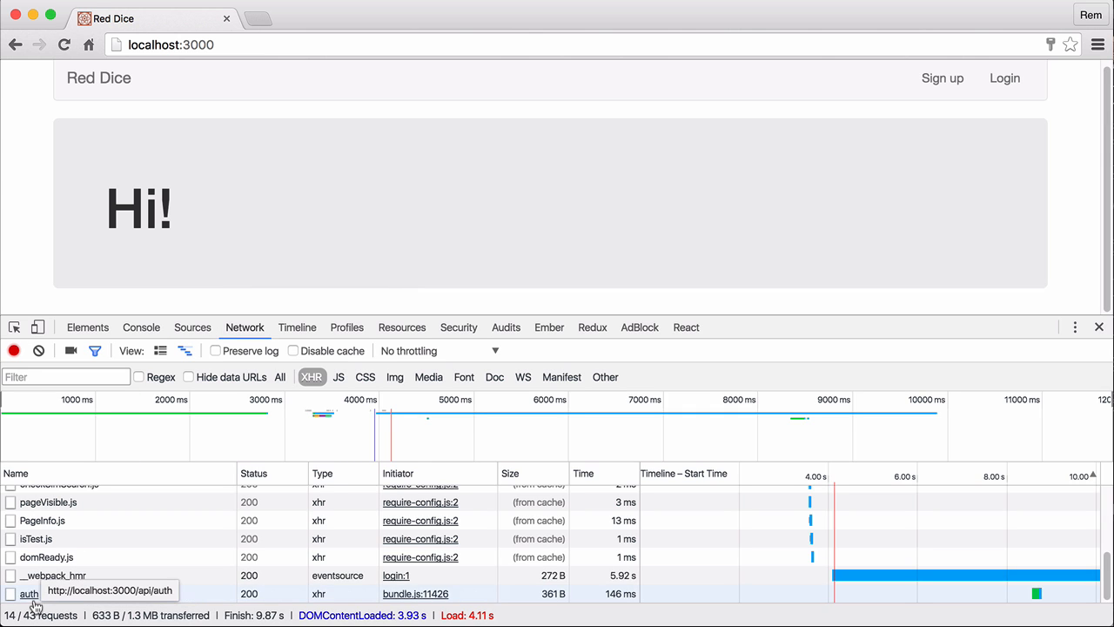
left_click(28, 593)
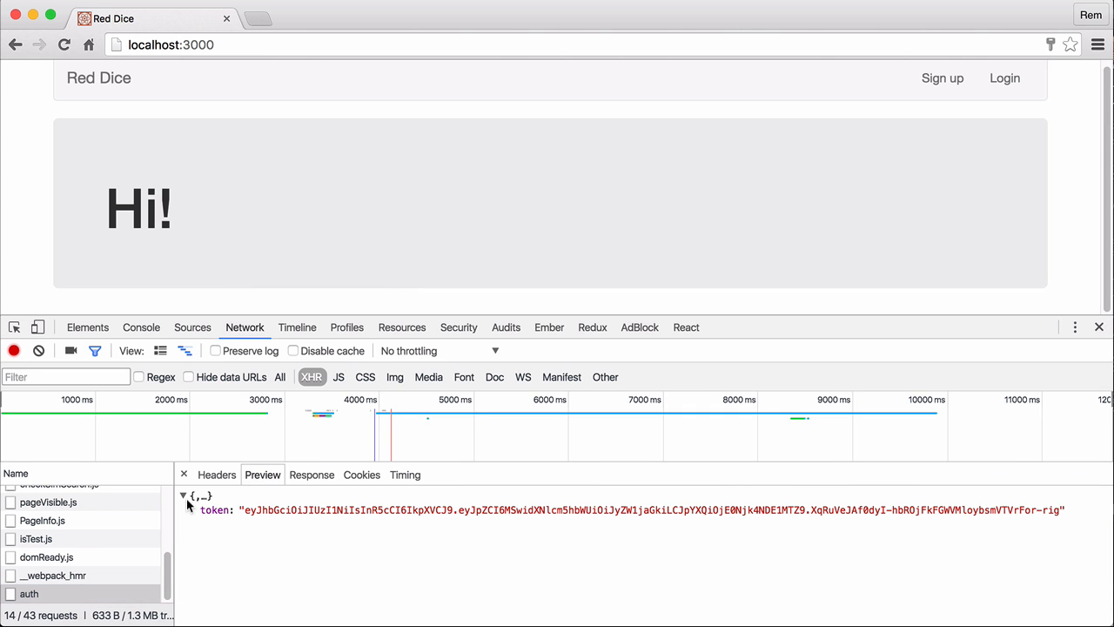
mouse_move(313, 519)
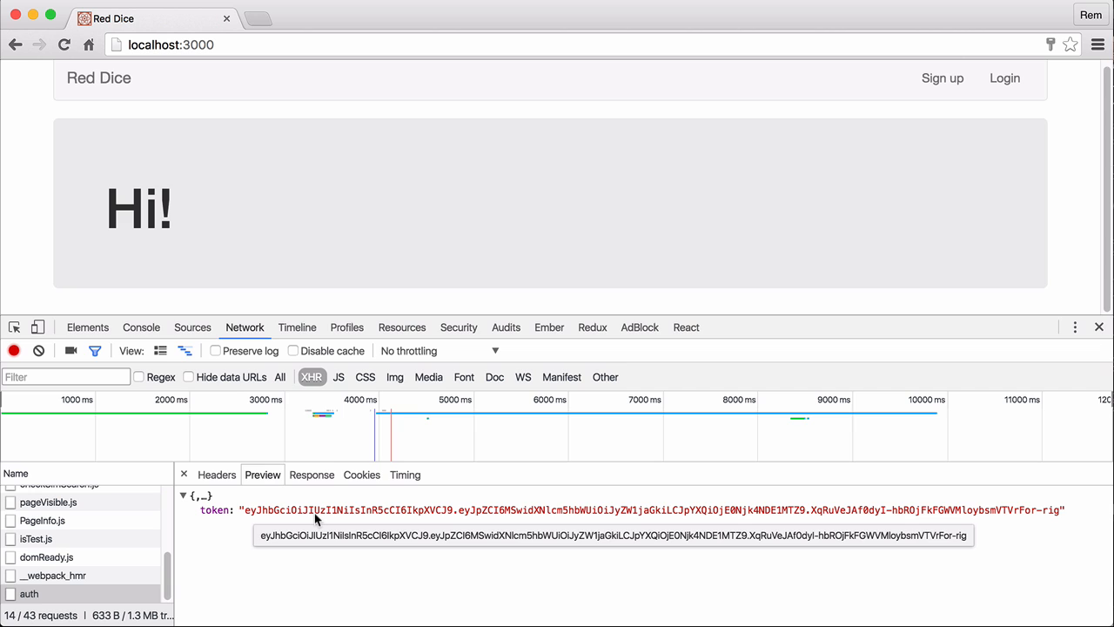
mouse_move(282, 602)
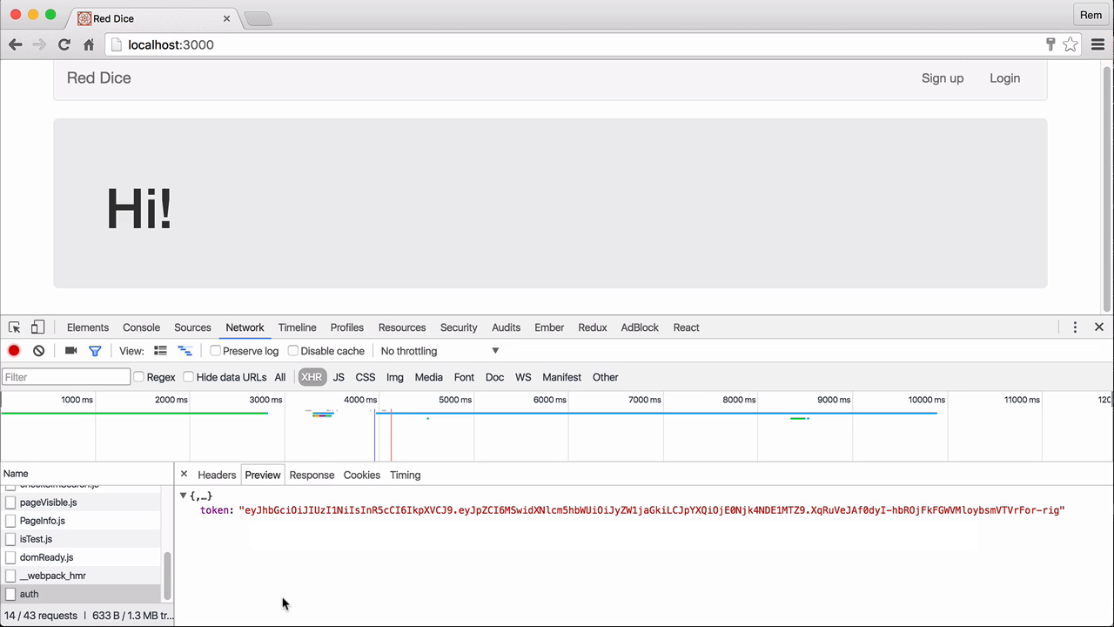